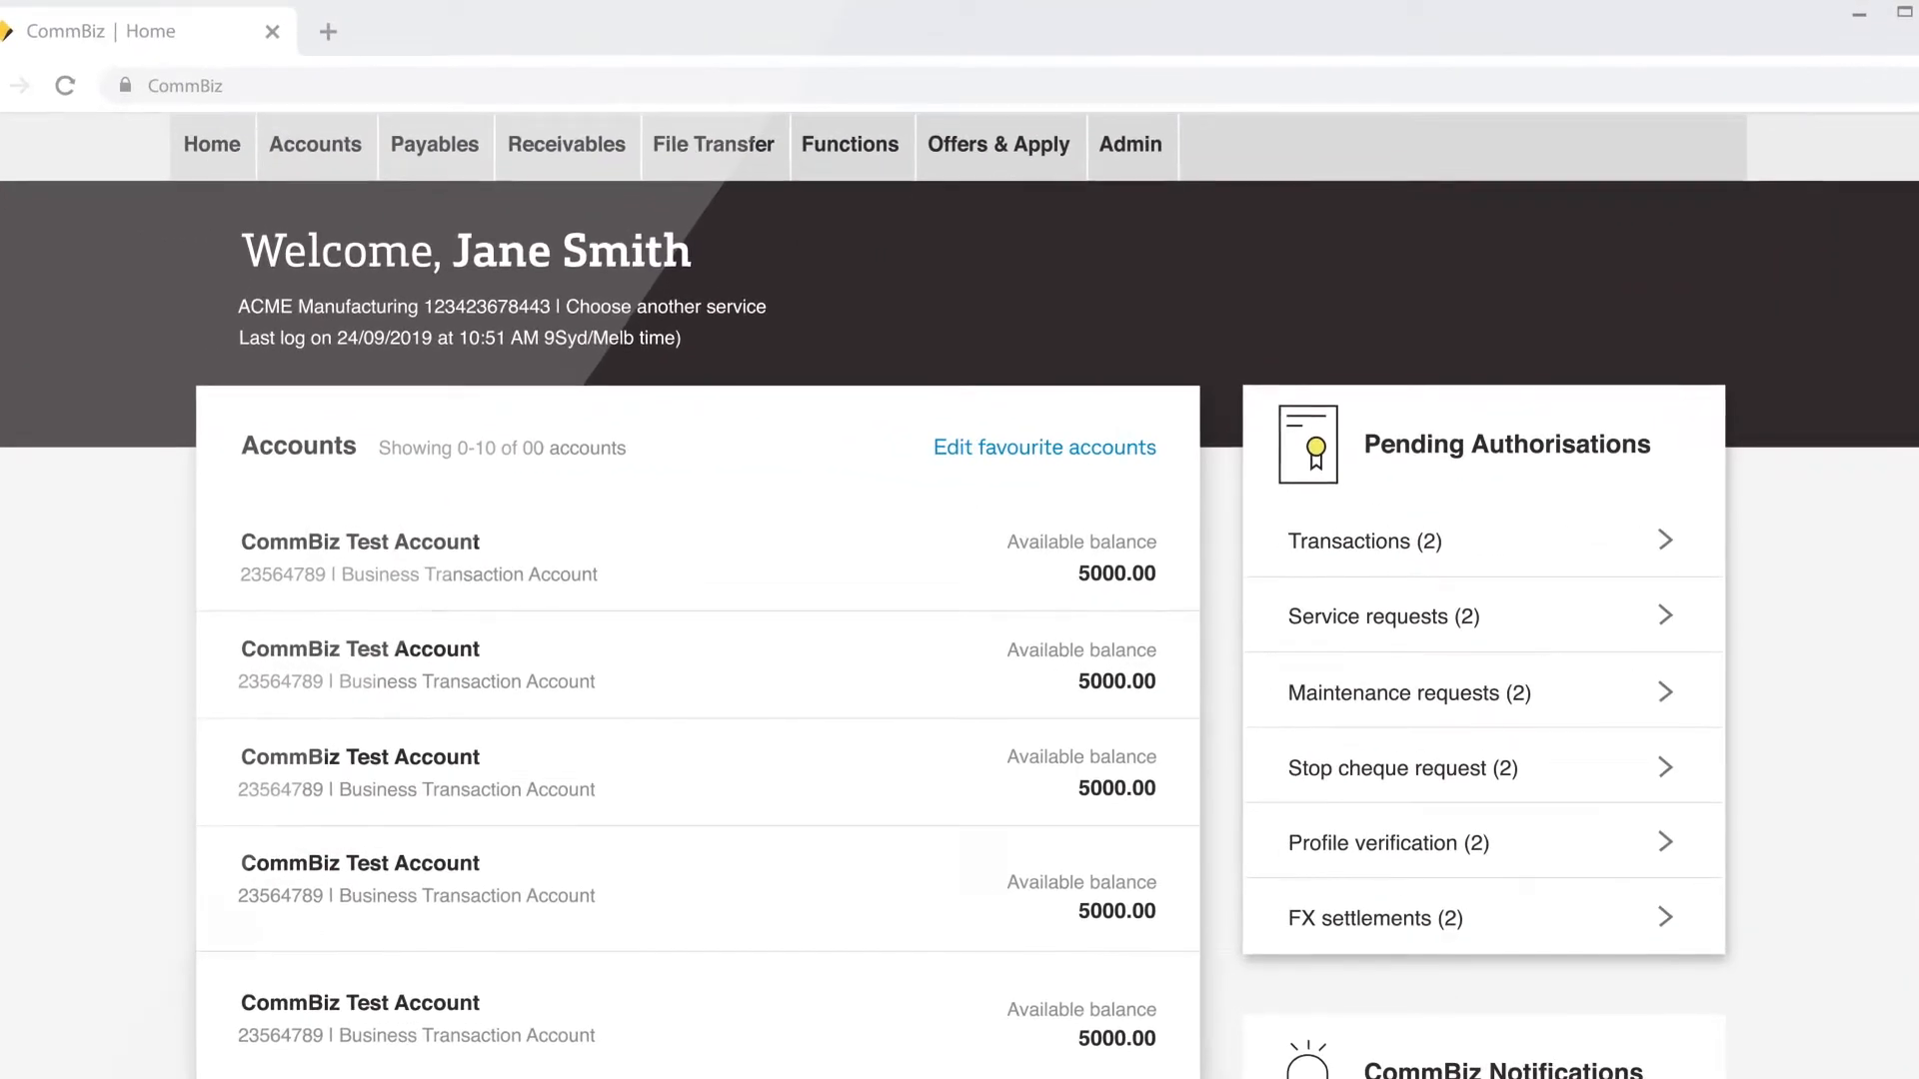
# Go to Admin > Maintenance Requests > Add Account(s).
pyautogui.click(1128, 144)
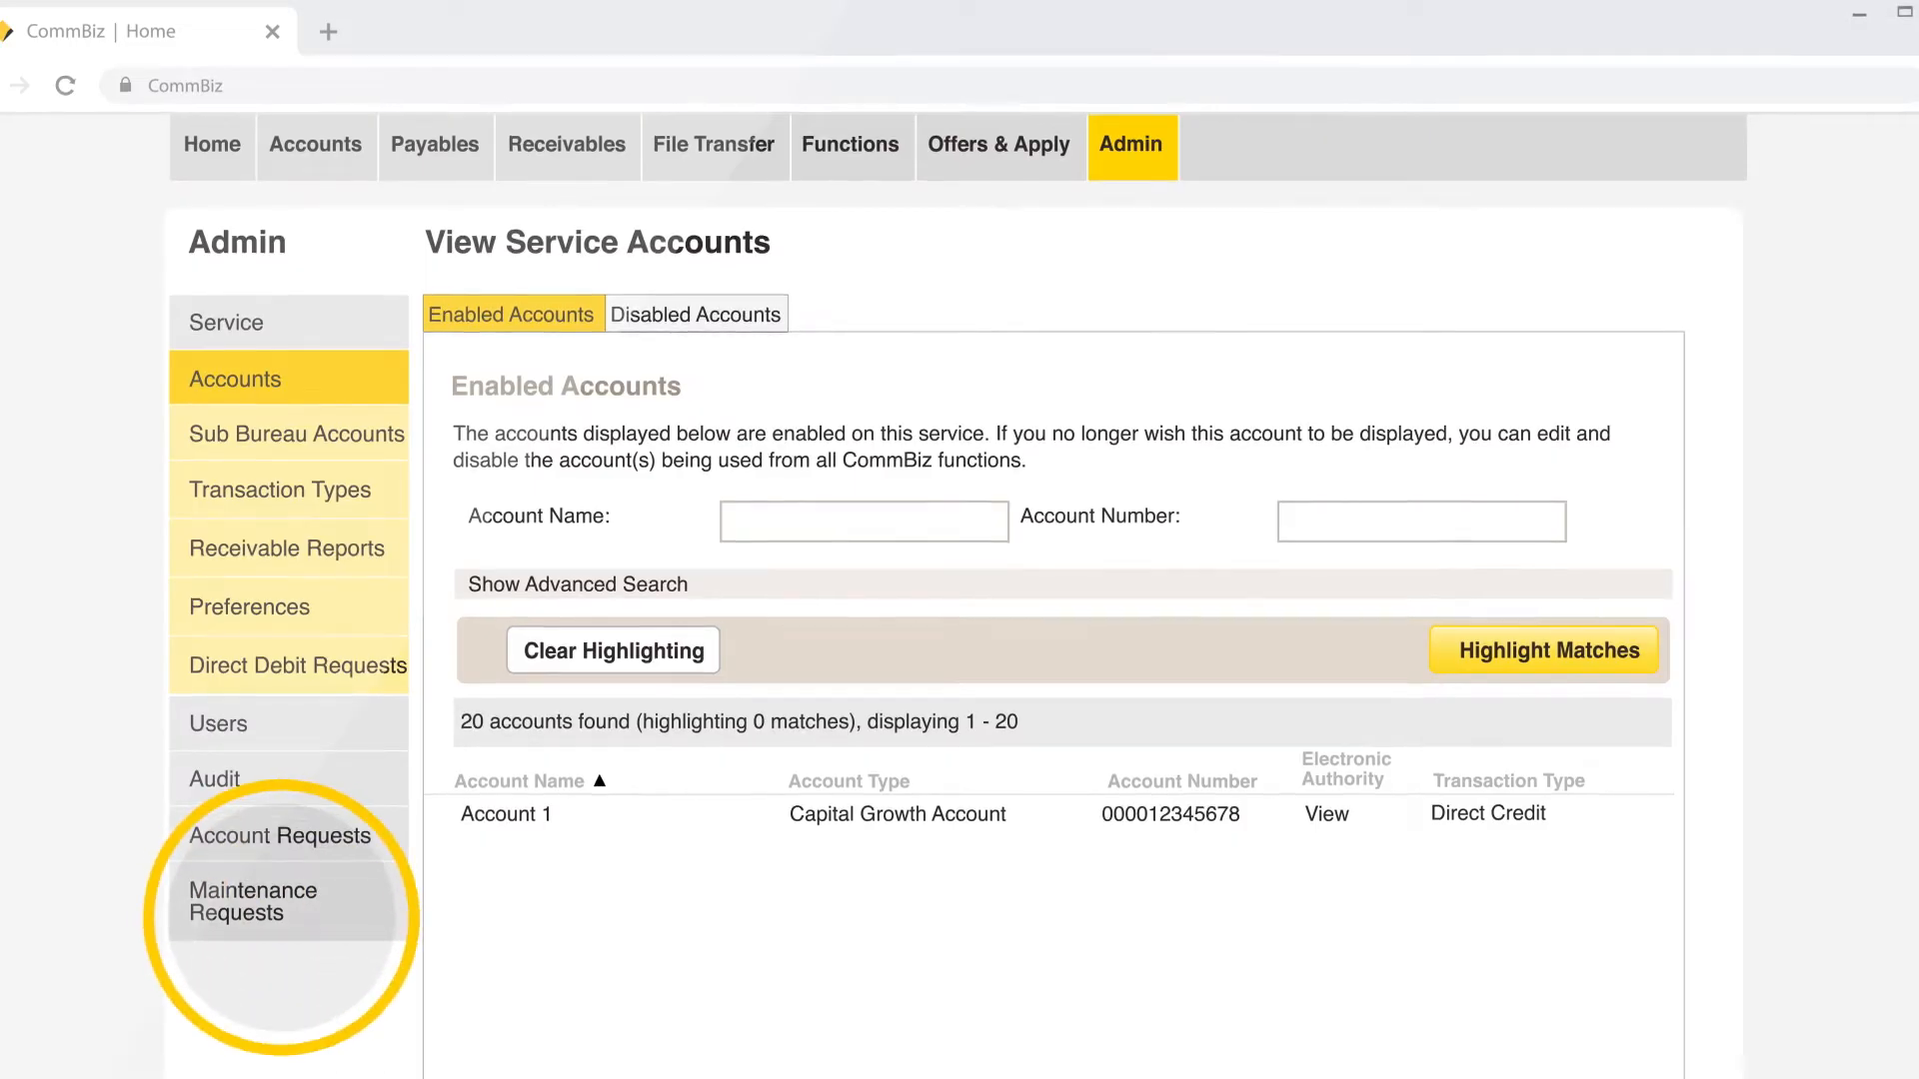
pyautogui.click(251, 901)
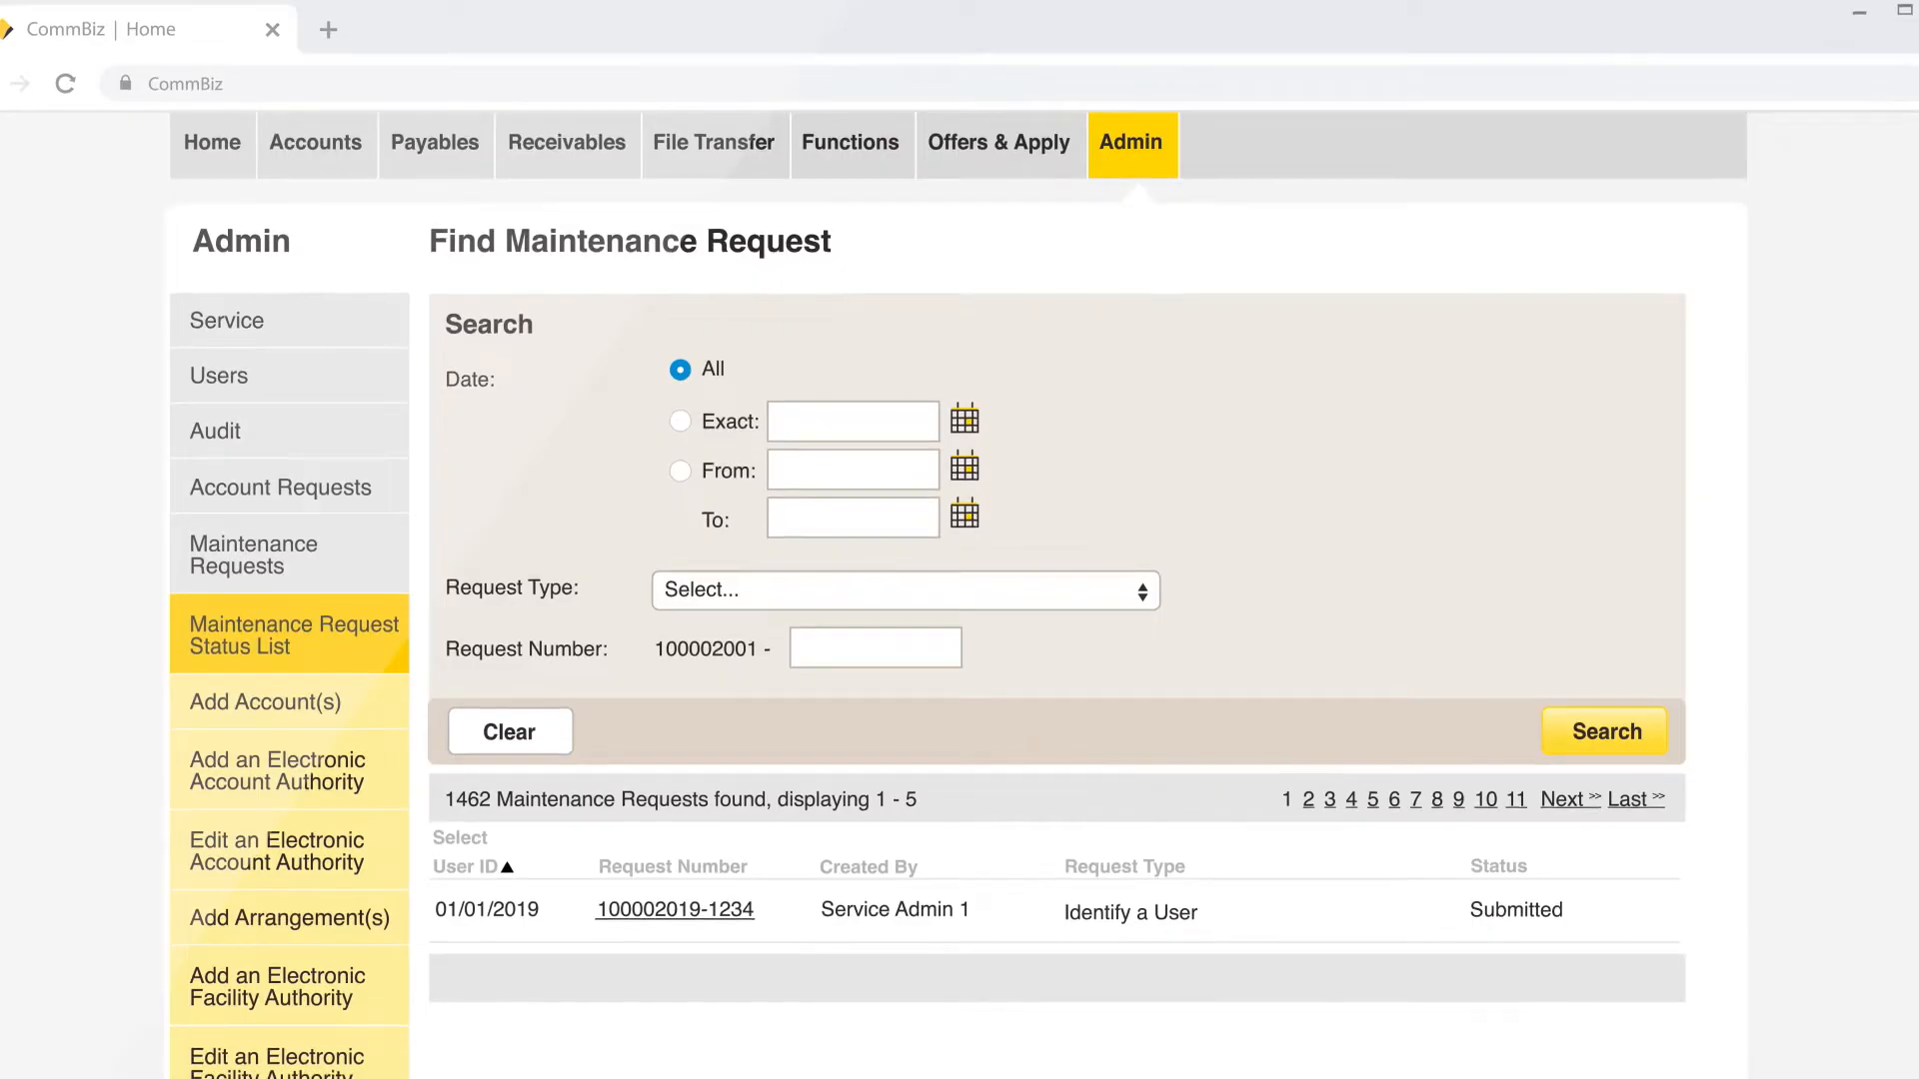
pyautogui.click(261, 702)
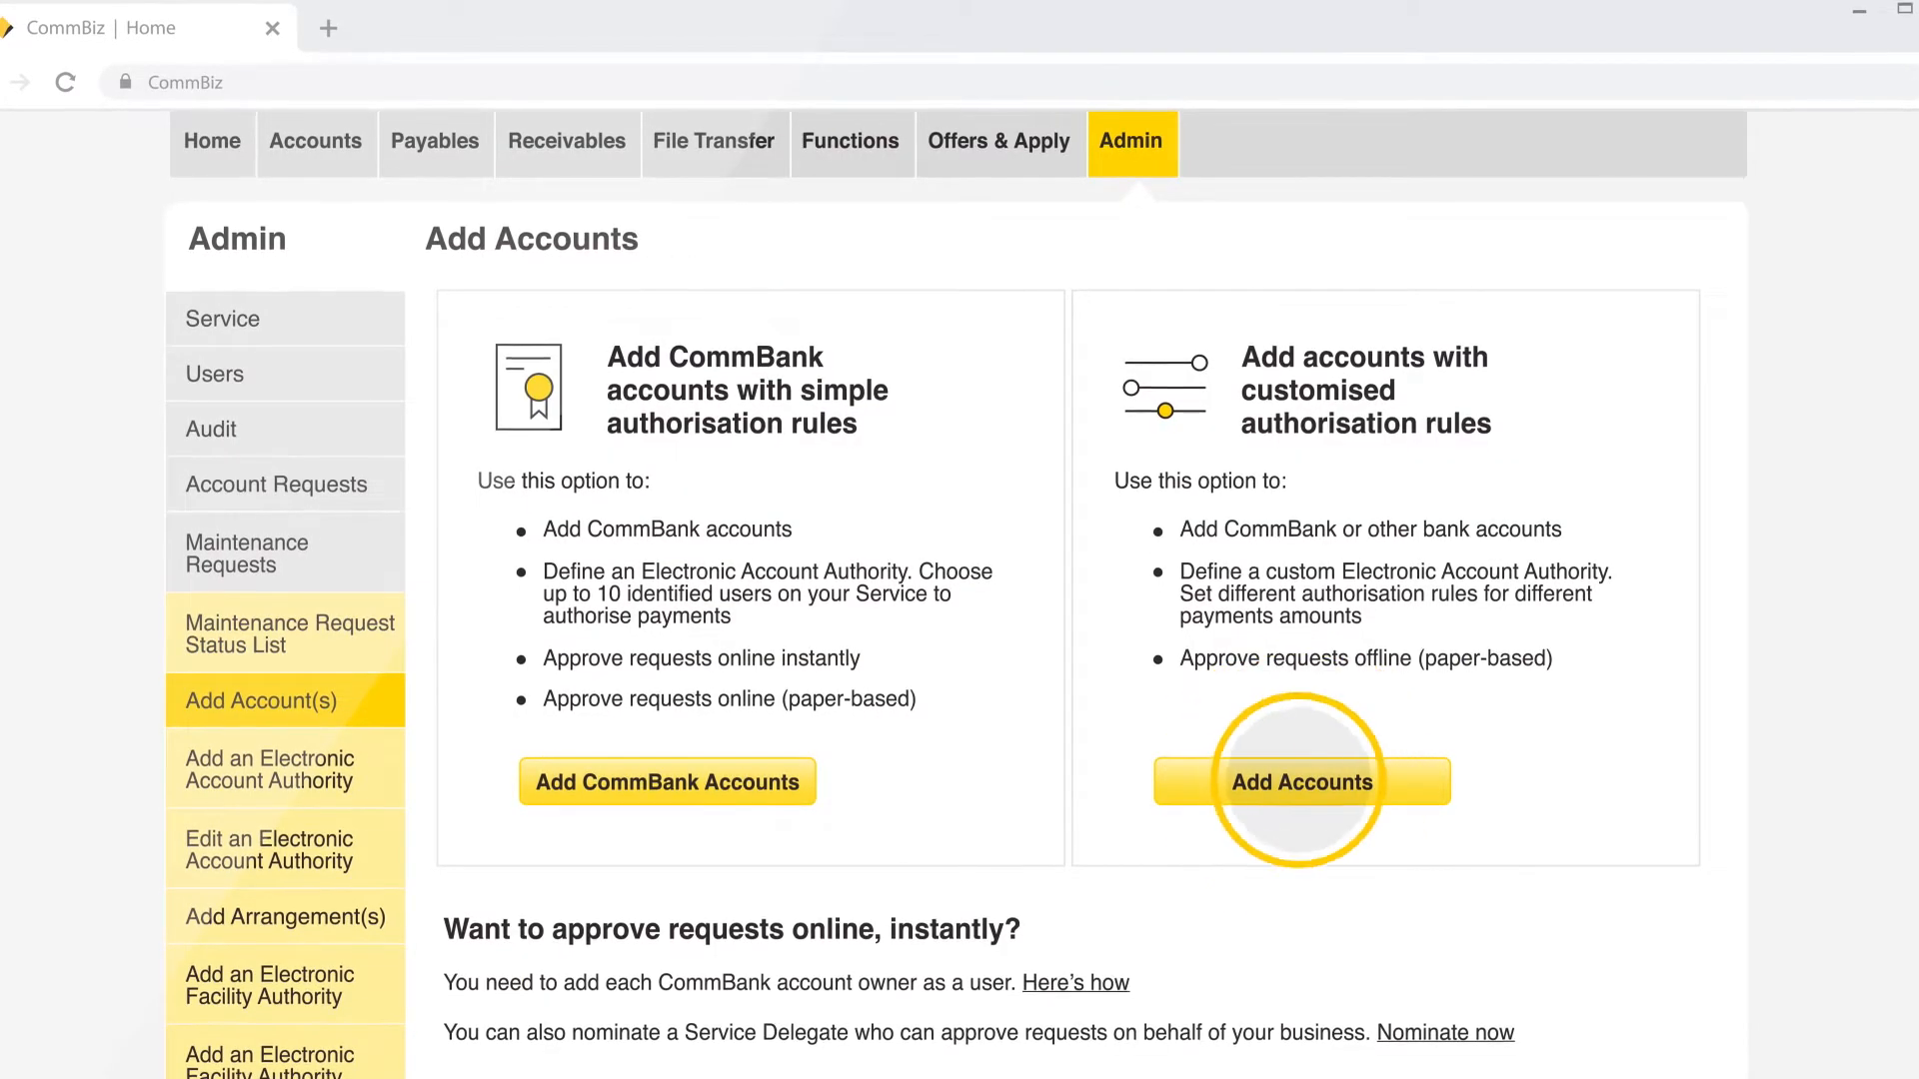
# Add company-held savings/cheque Account 1, number 12345678, with simple authorisation rules.
pyautogui.click(1299, 780)
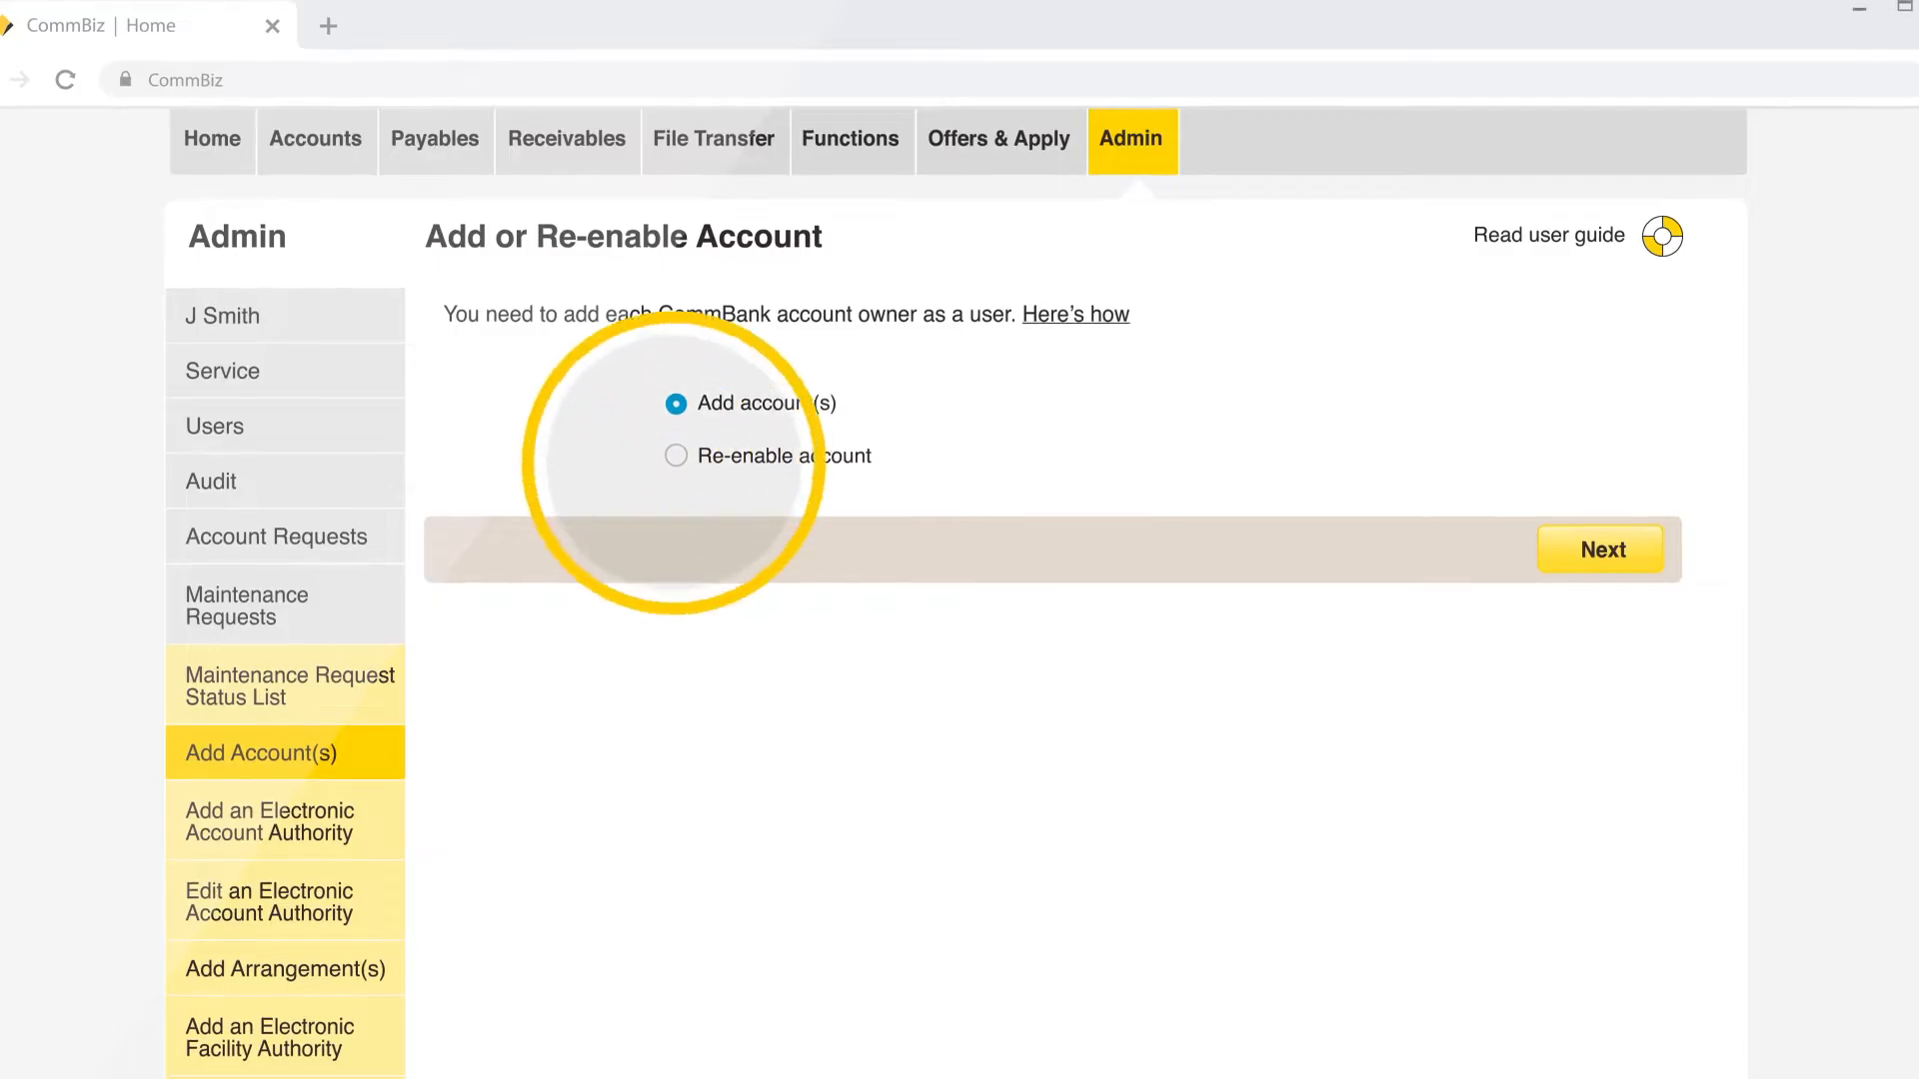
pyautogui.click(1599, 549)
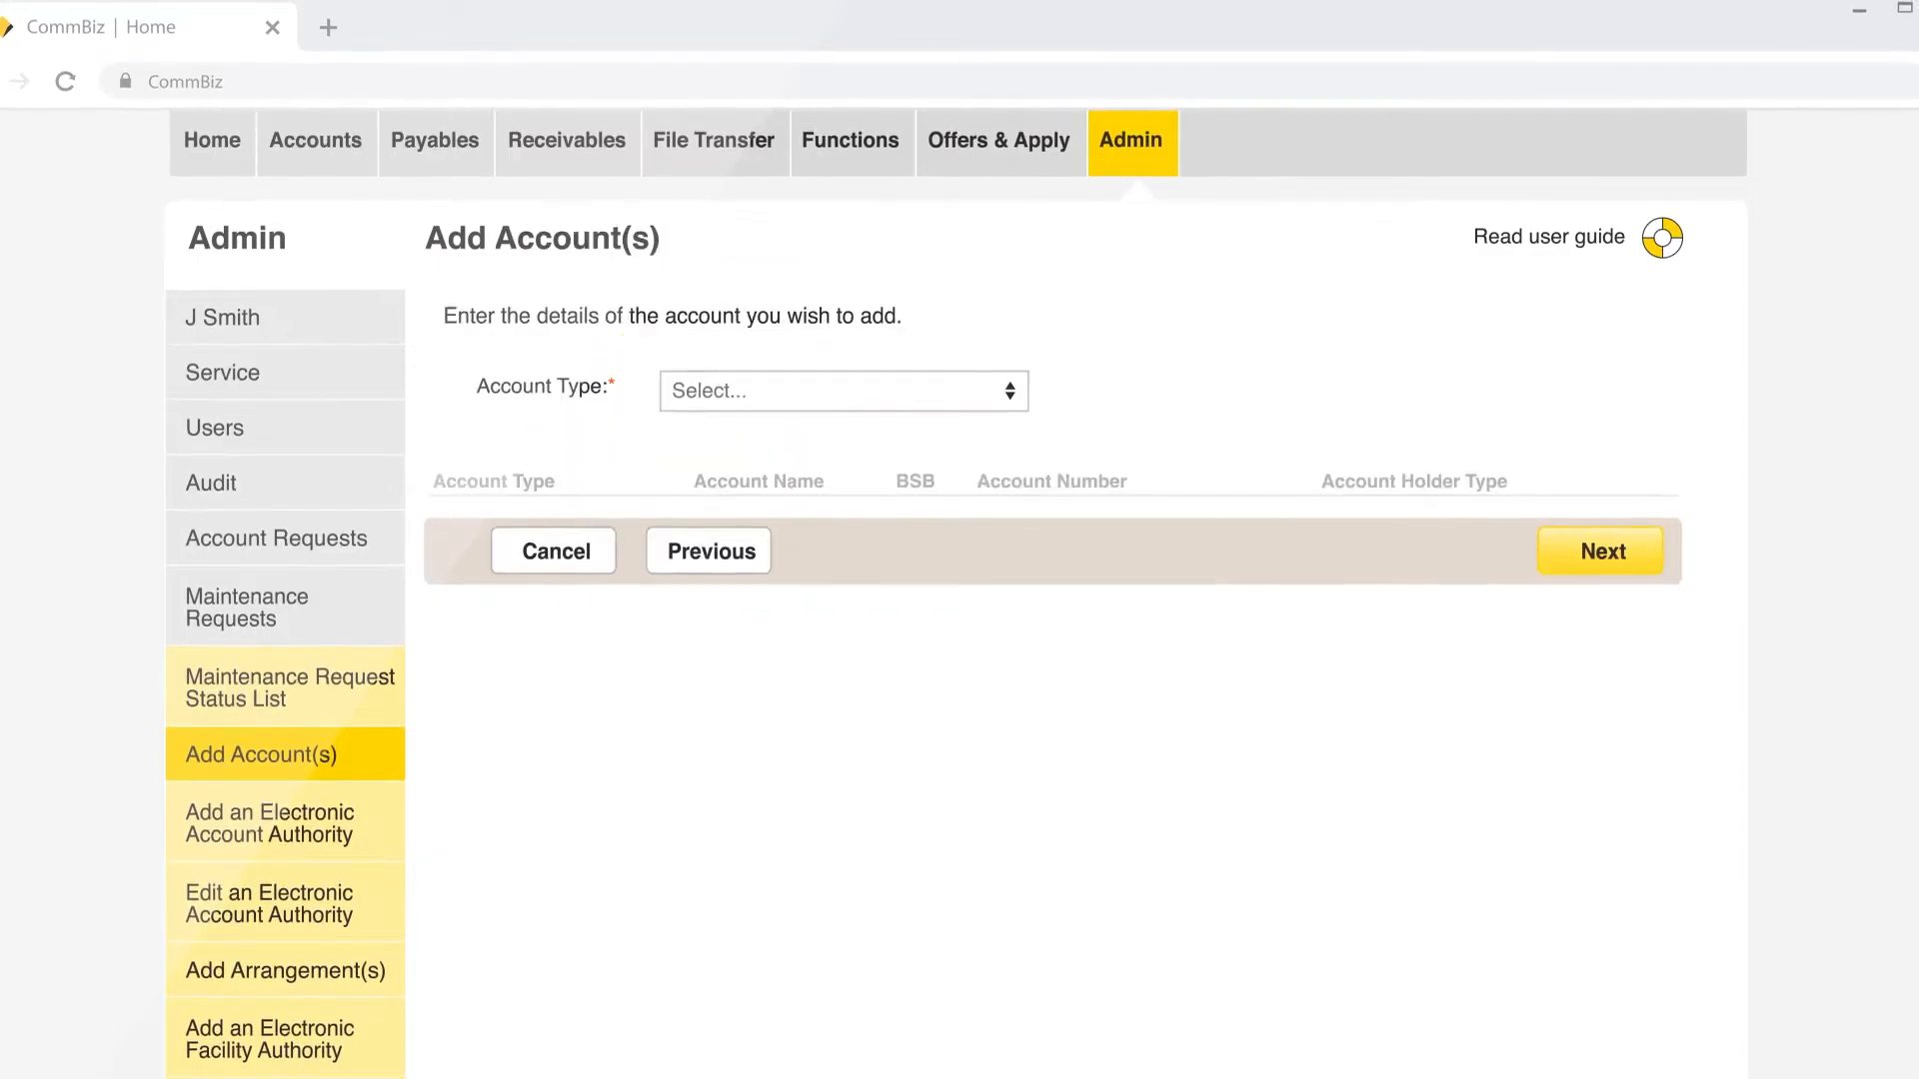
pyautogui.click(841, 391)
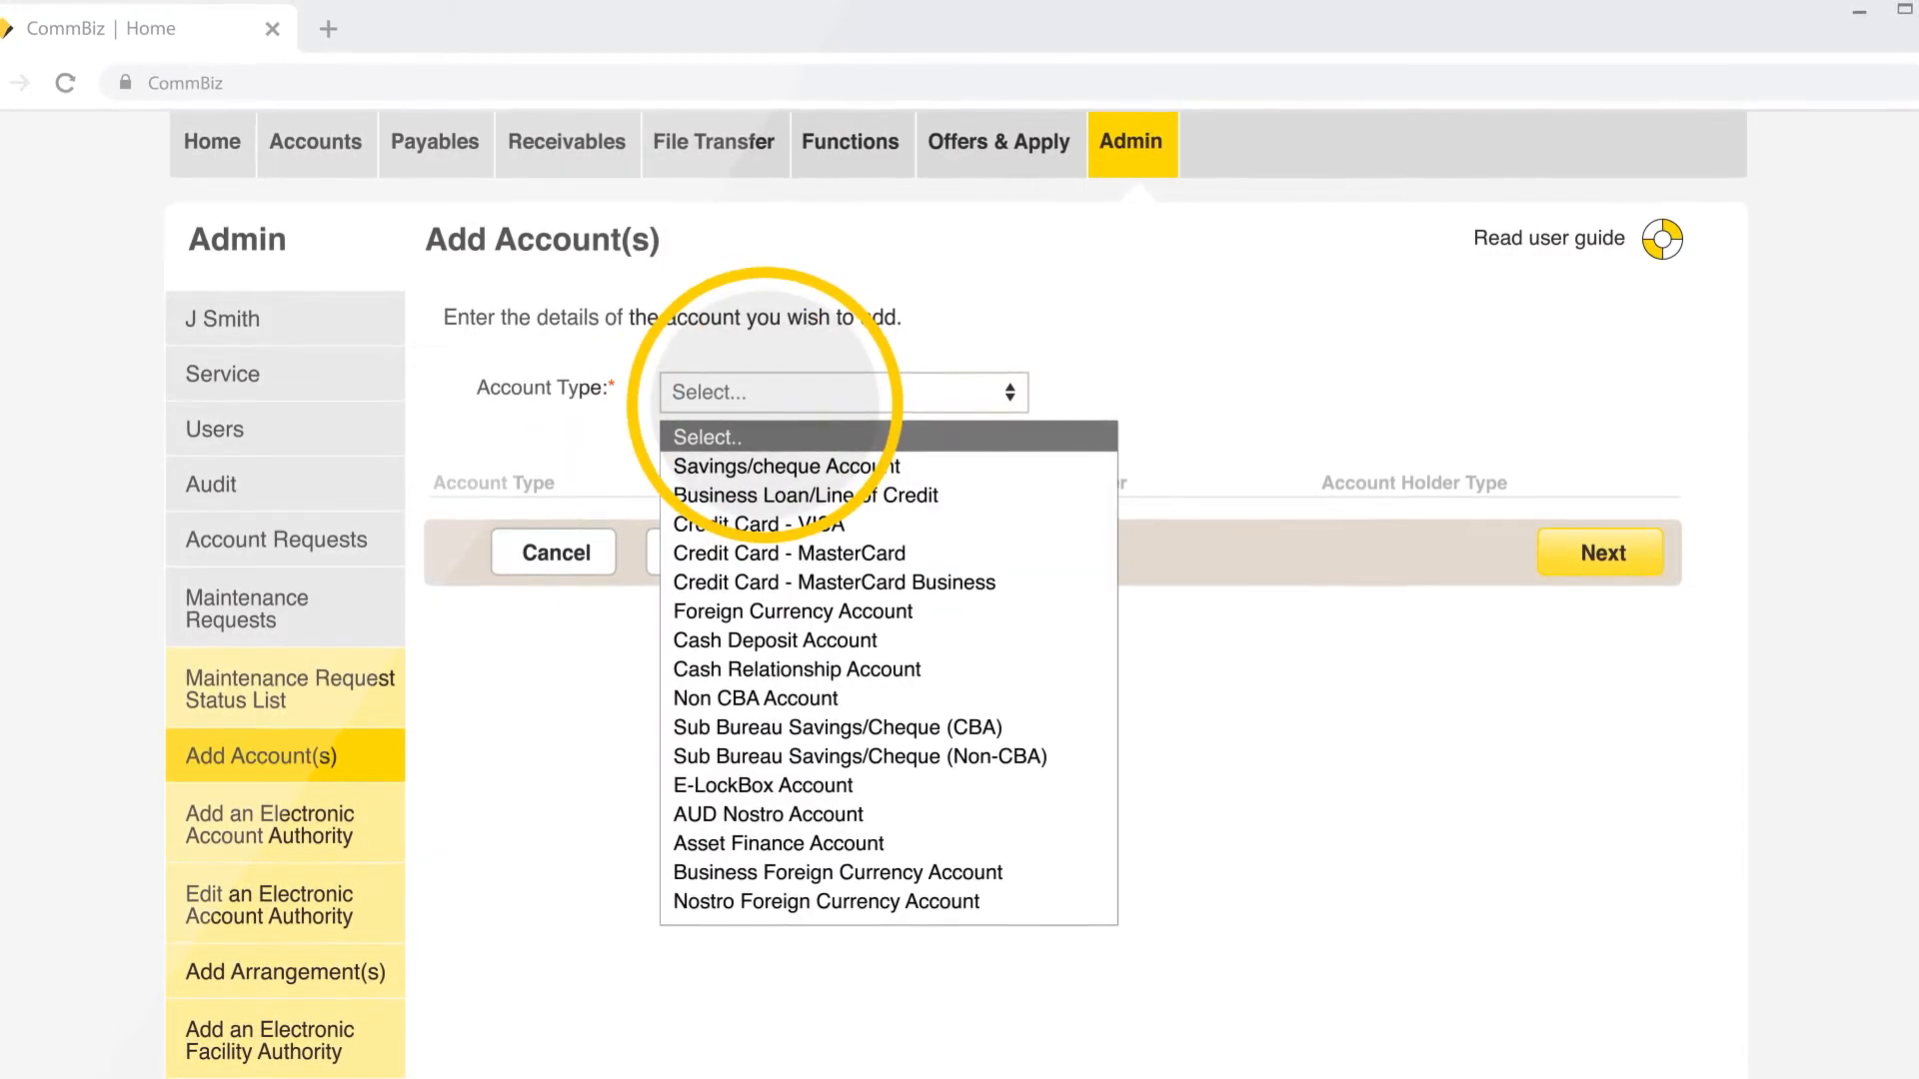
pyautogui.click(784, 466)
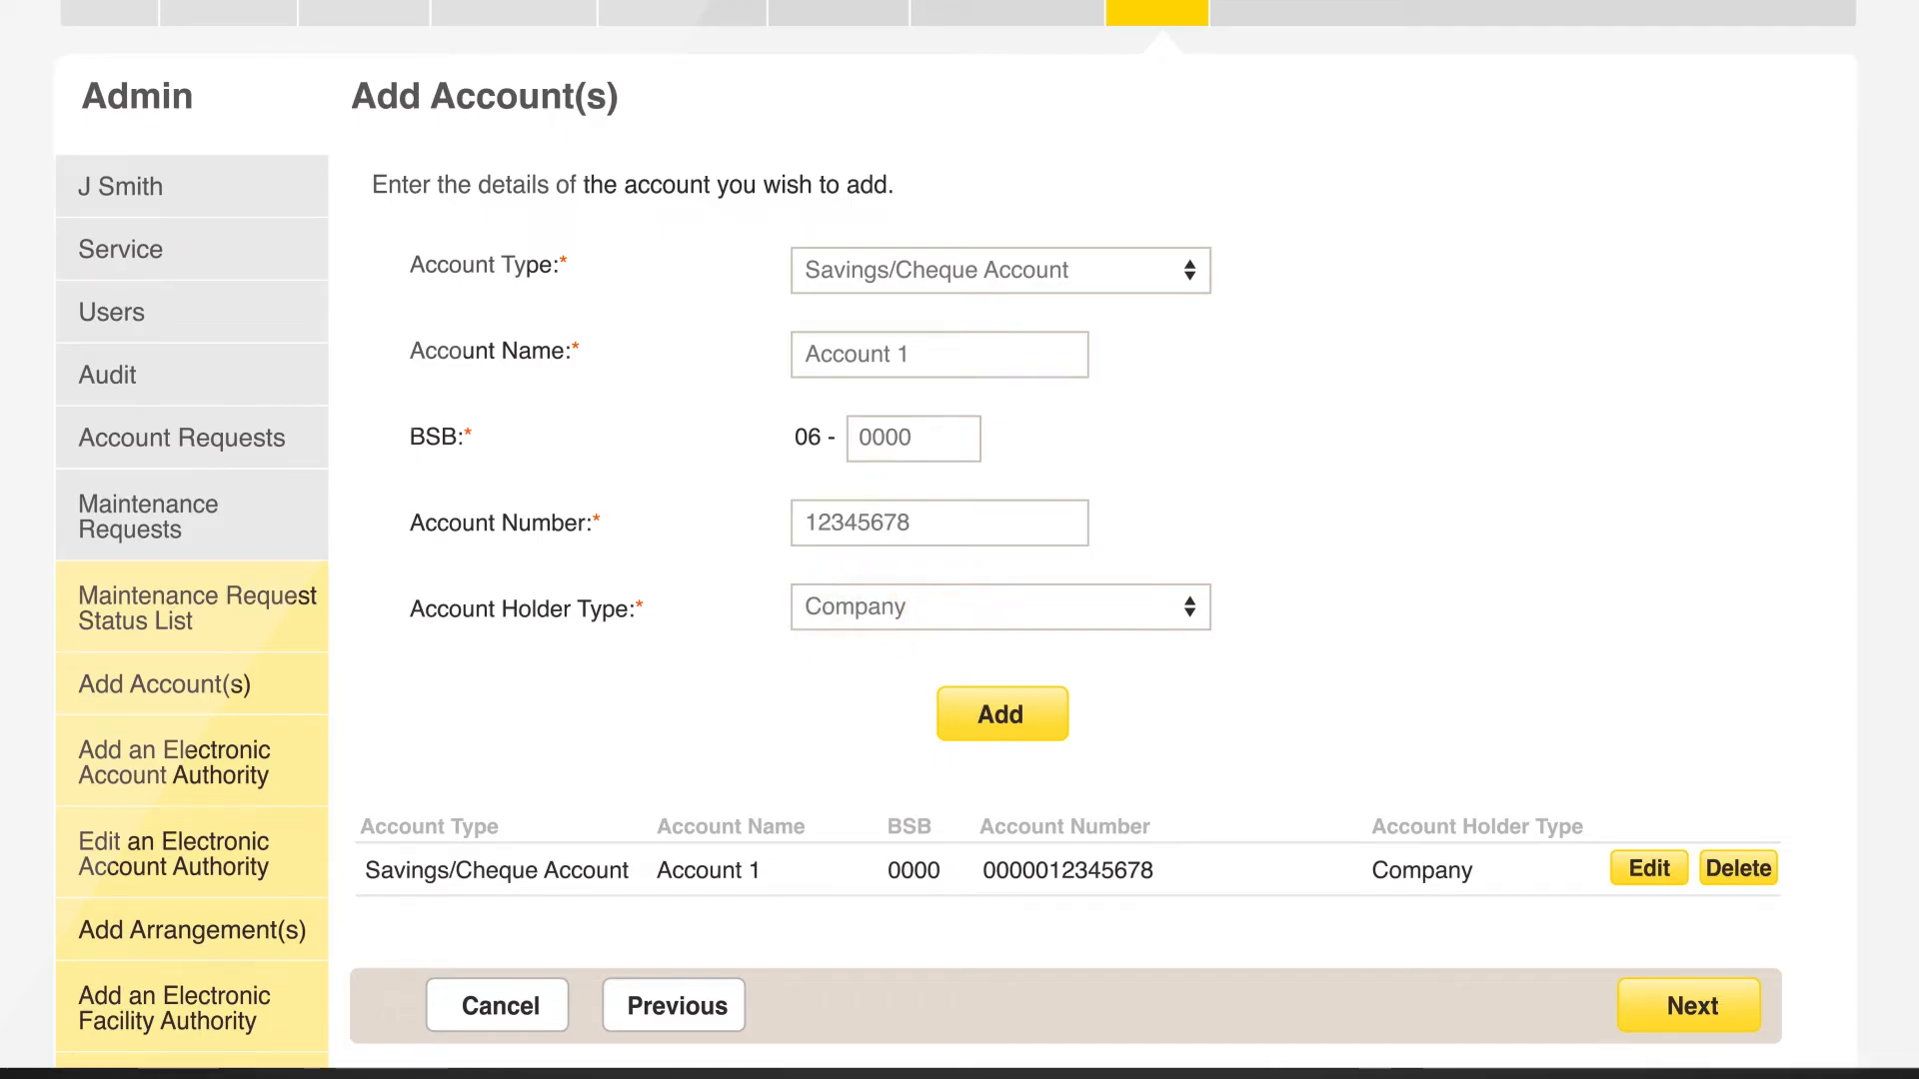
pyautogui.scroll(-3)
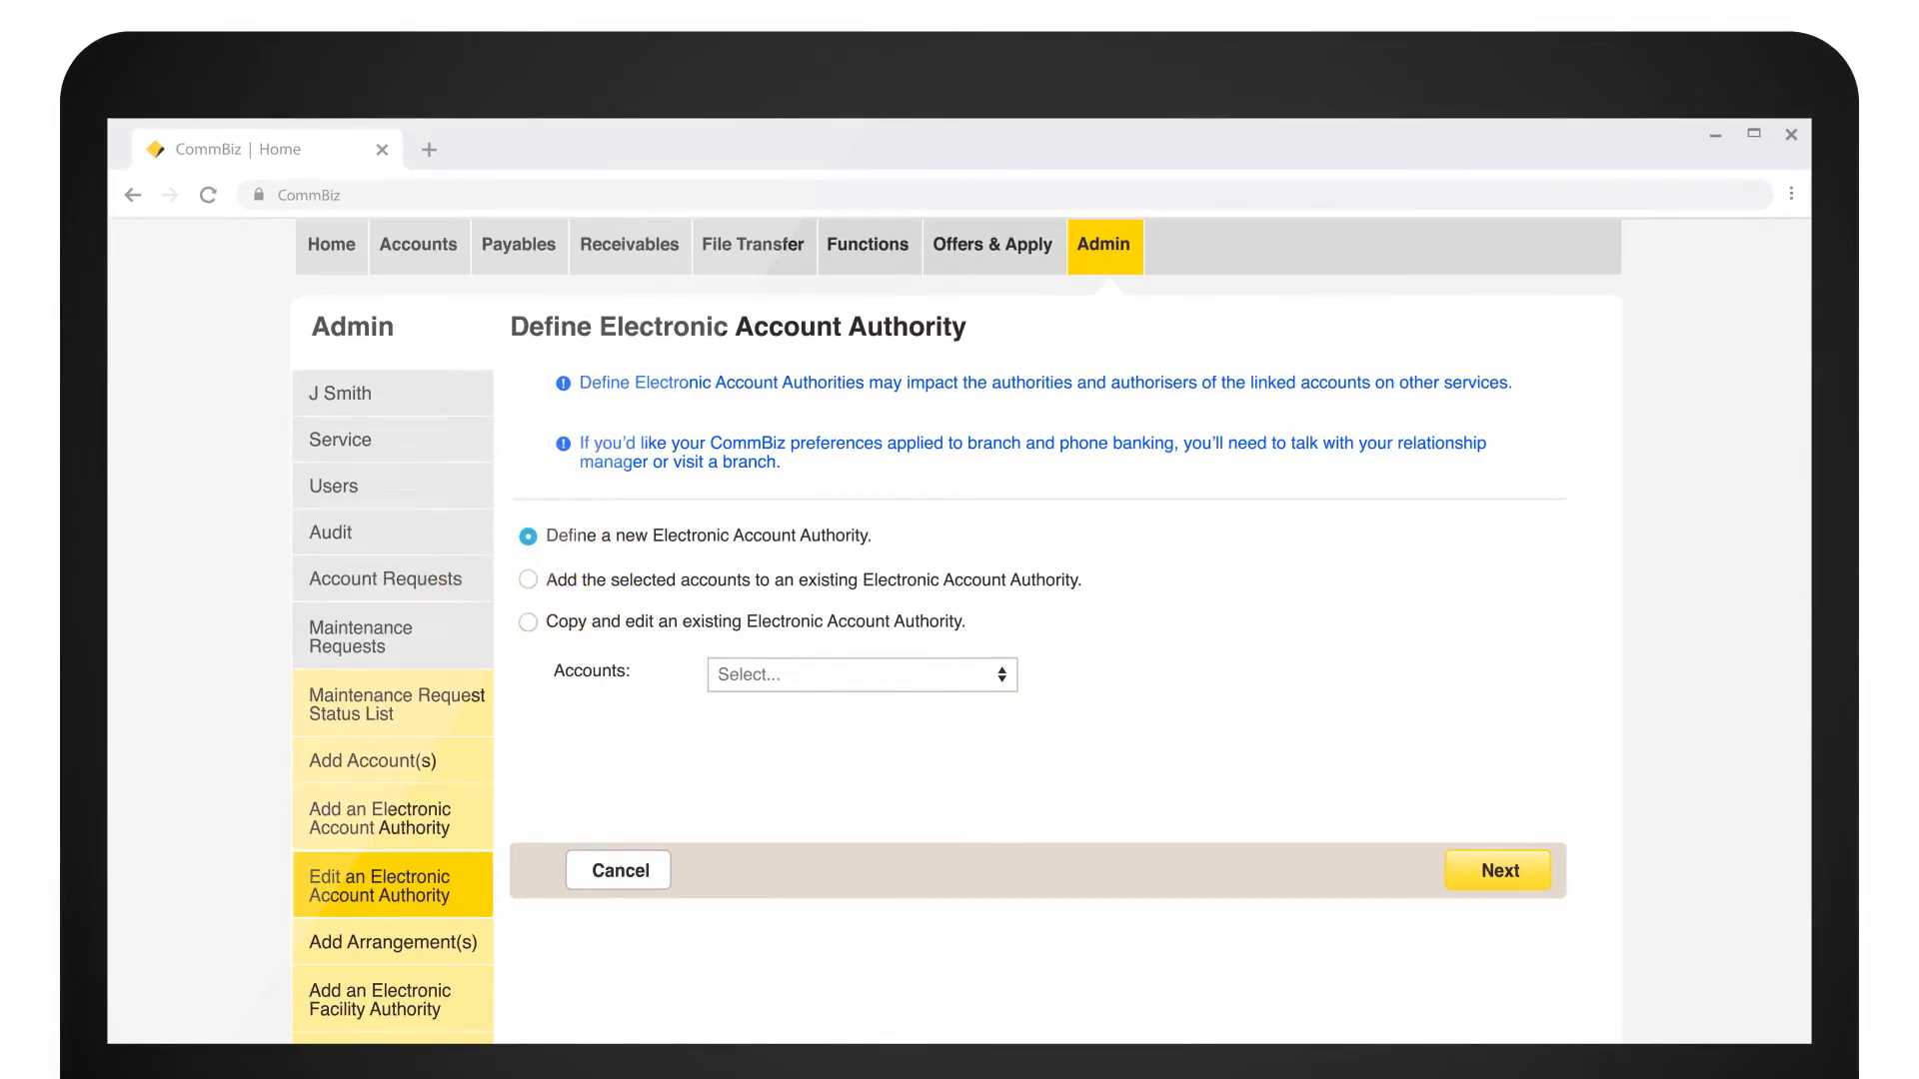
# Define a new Electronic Account Authority with 'One authoriser required'.
pyautogui.click(1497, 870)
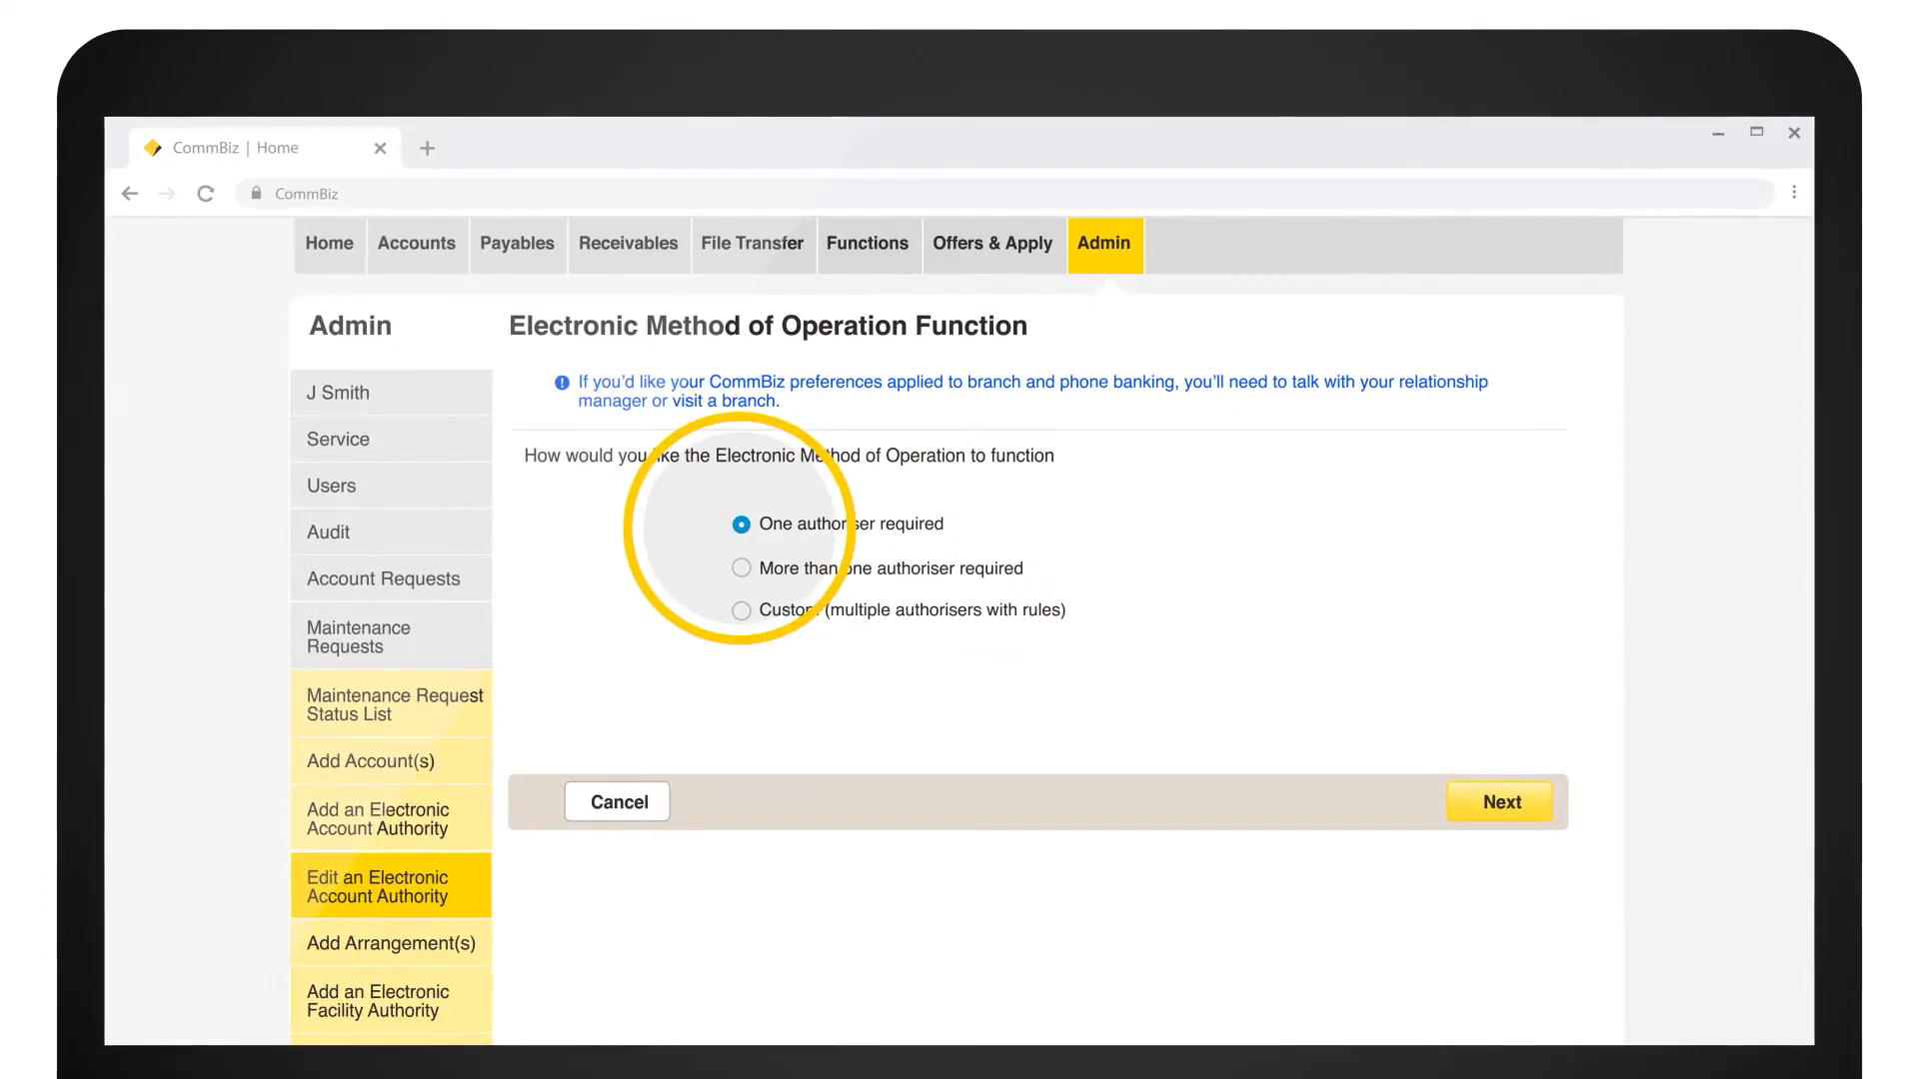
pyautogui.click(1498, 802)
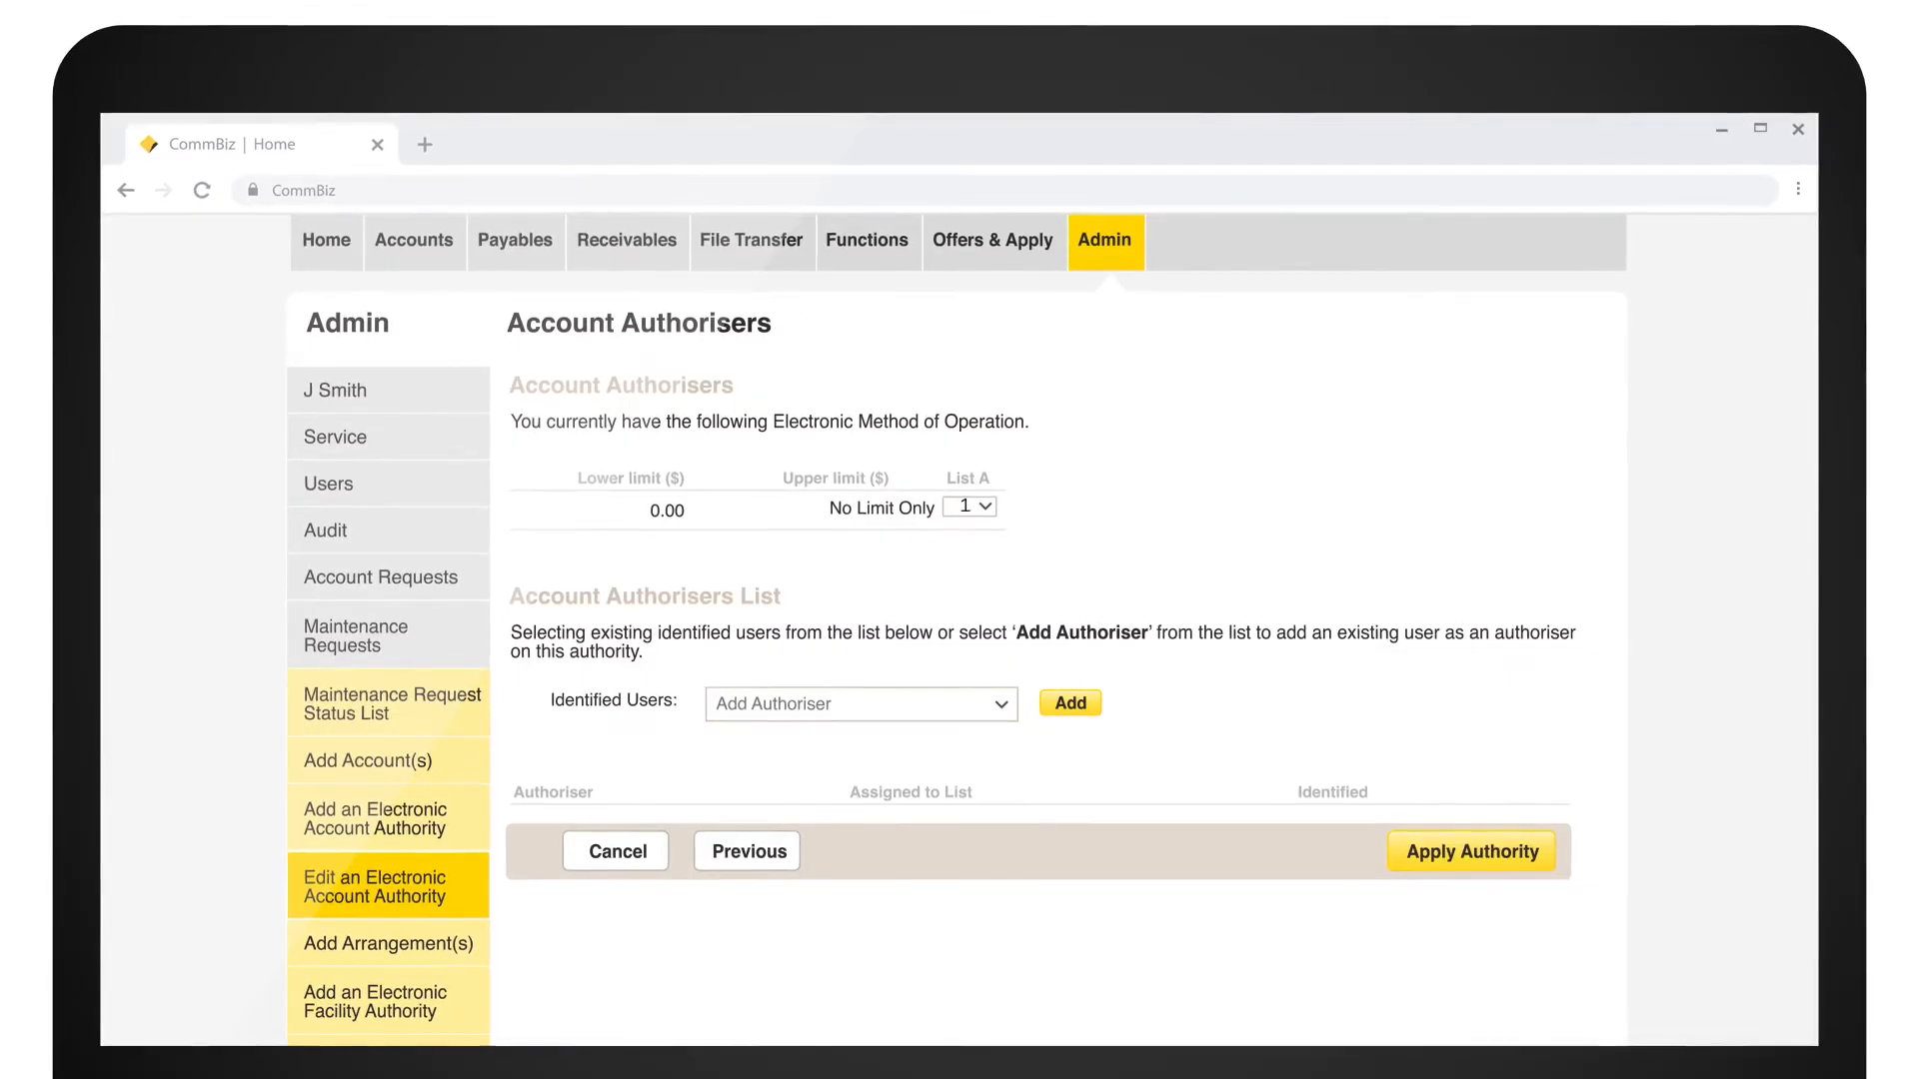
# Add Name 1 from Identified Users to List A and apply the authority.
pyautogui.click(966, 507)
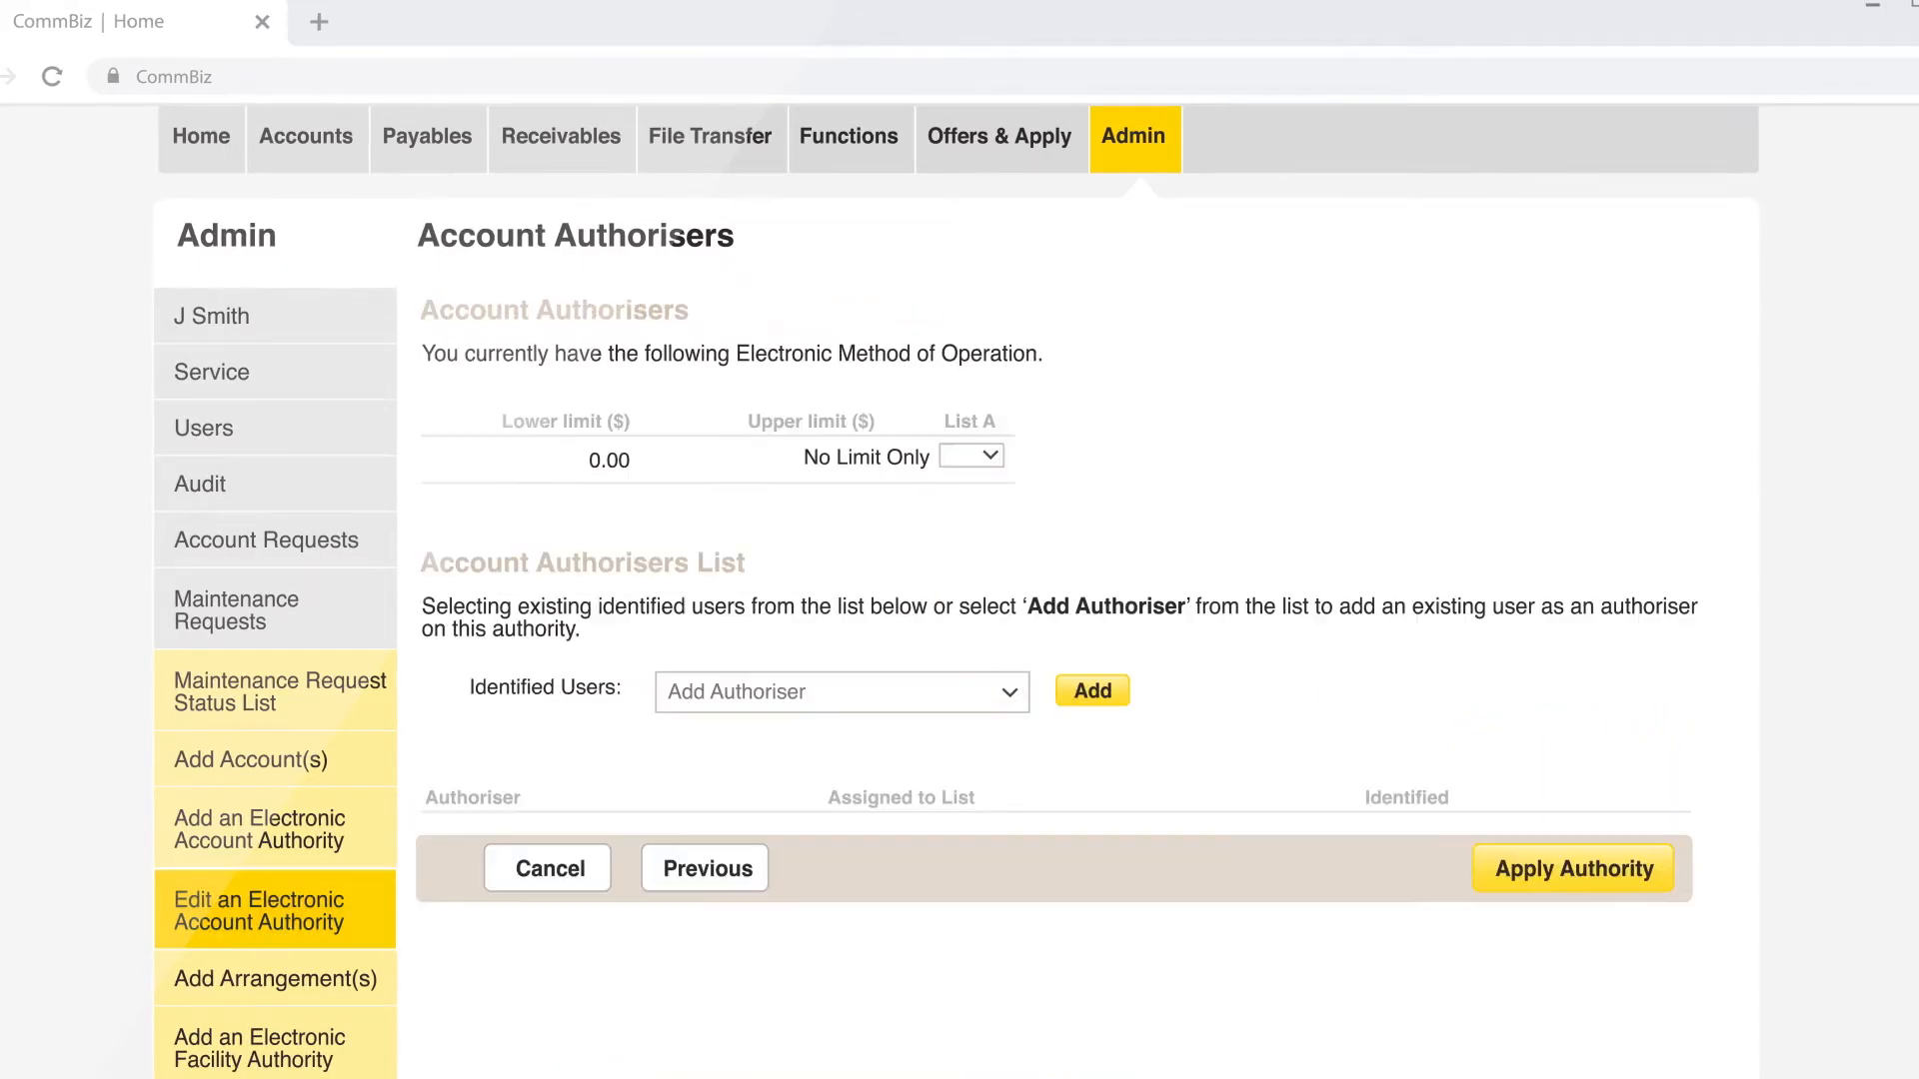
pyautogui.click(840, 692)
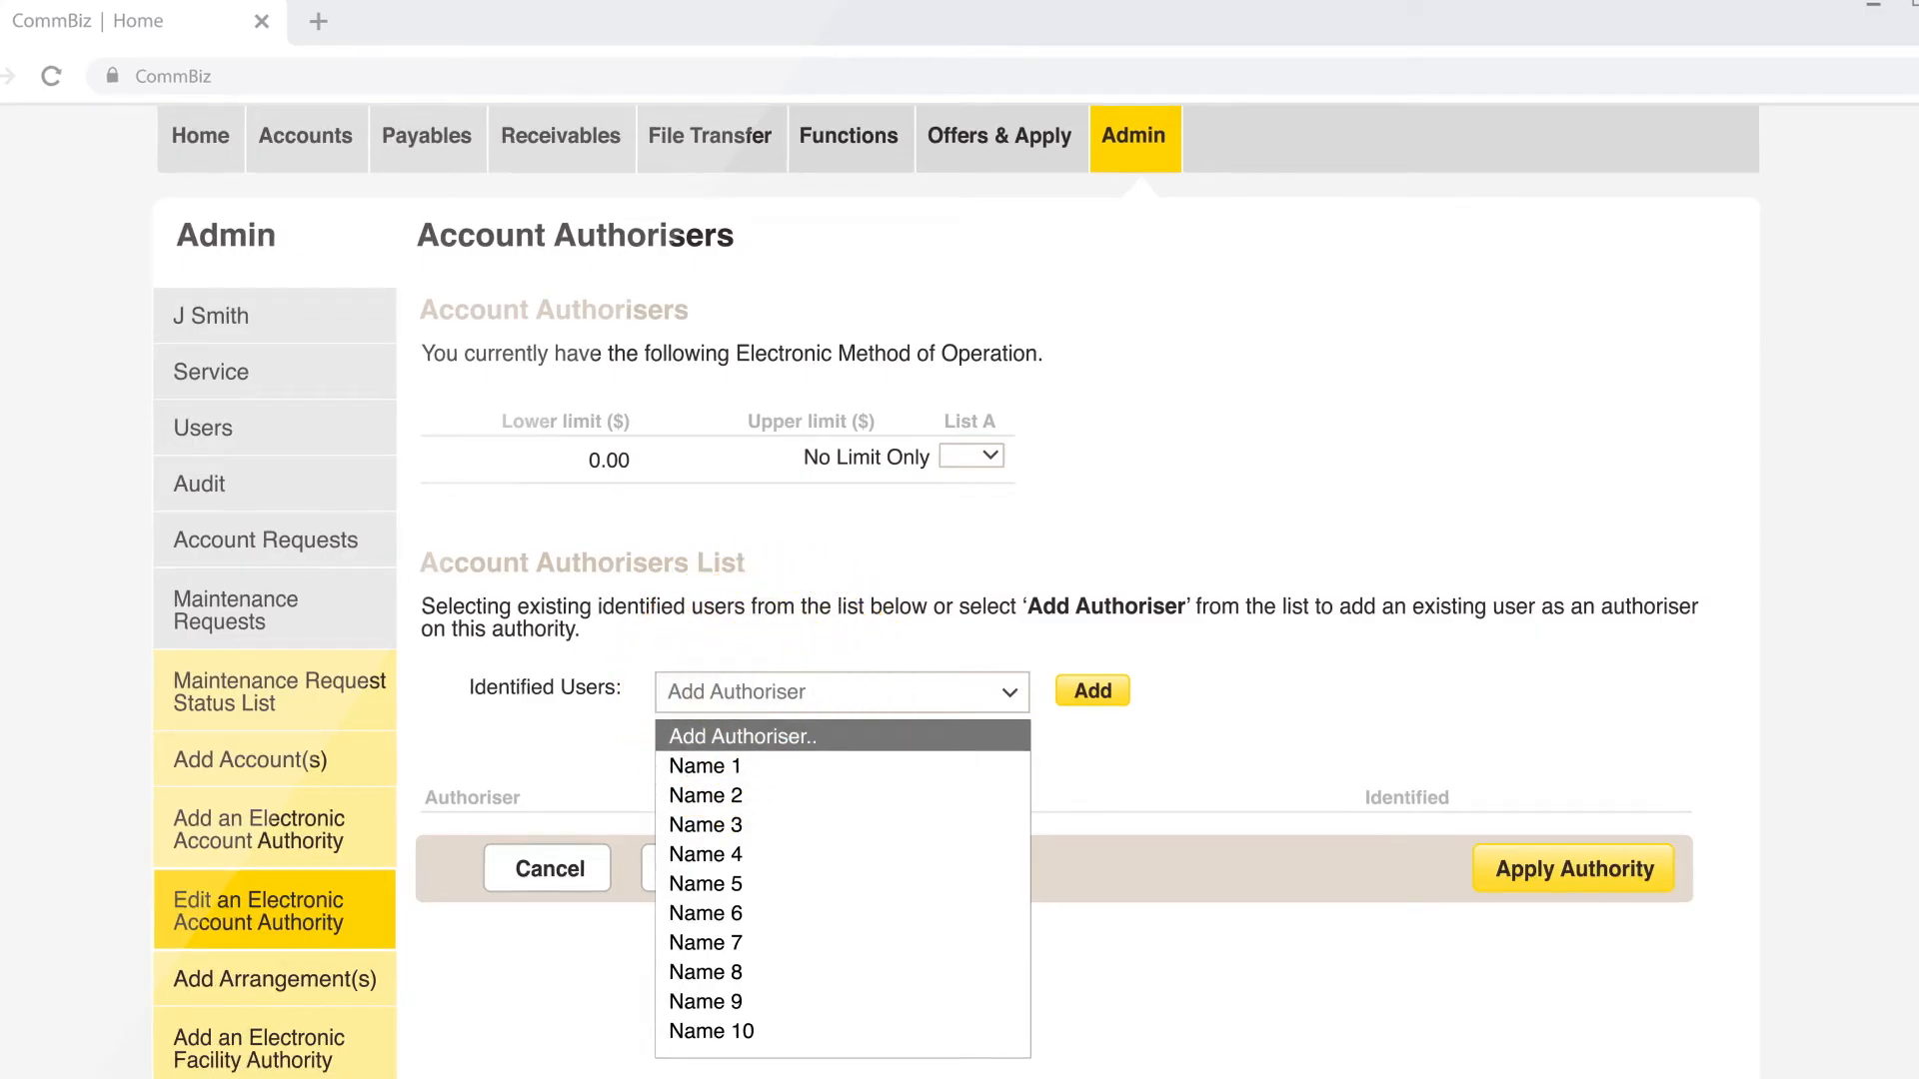
pyautogui.click(704, 764)
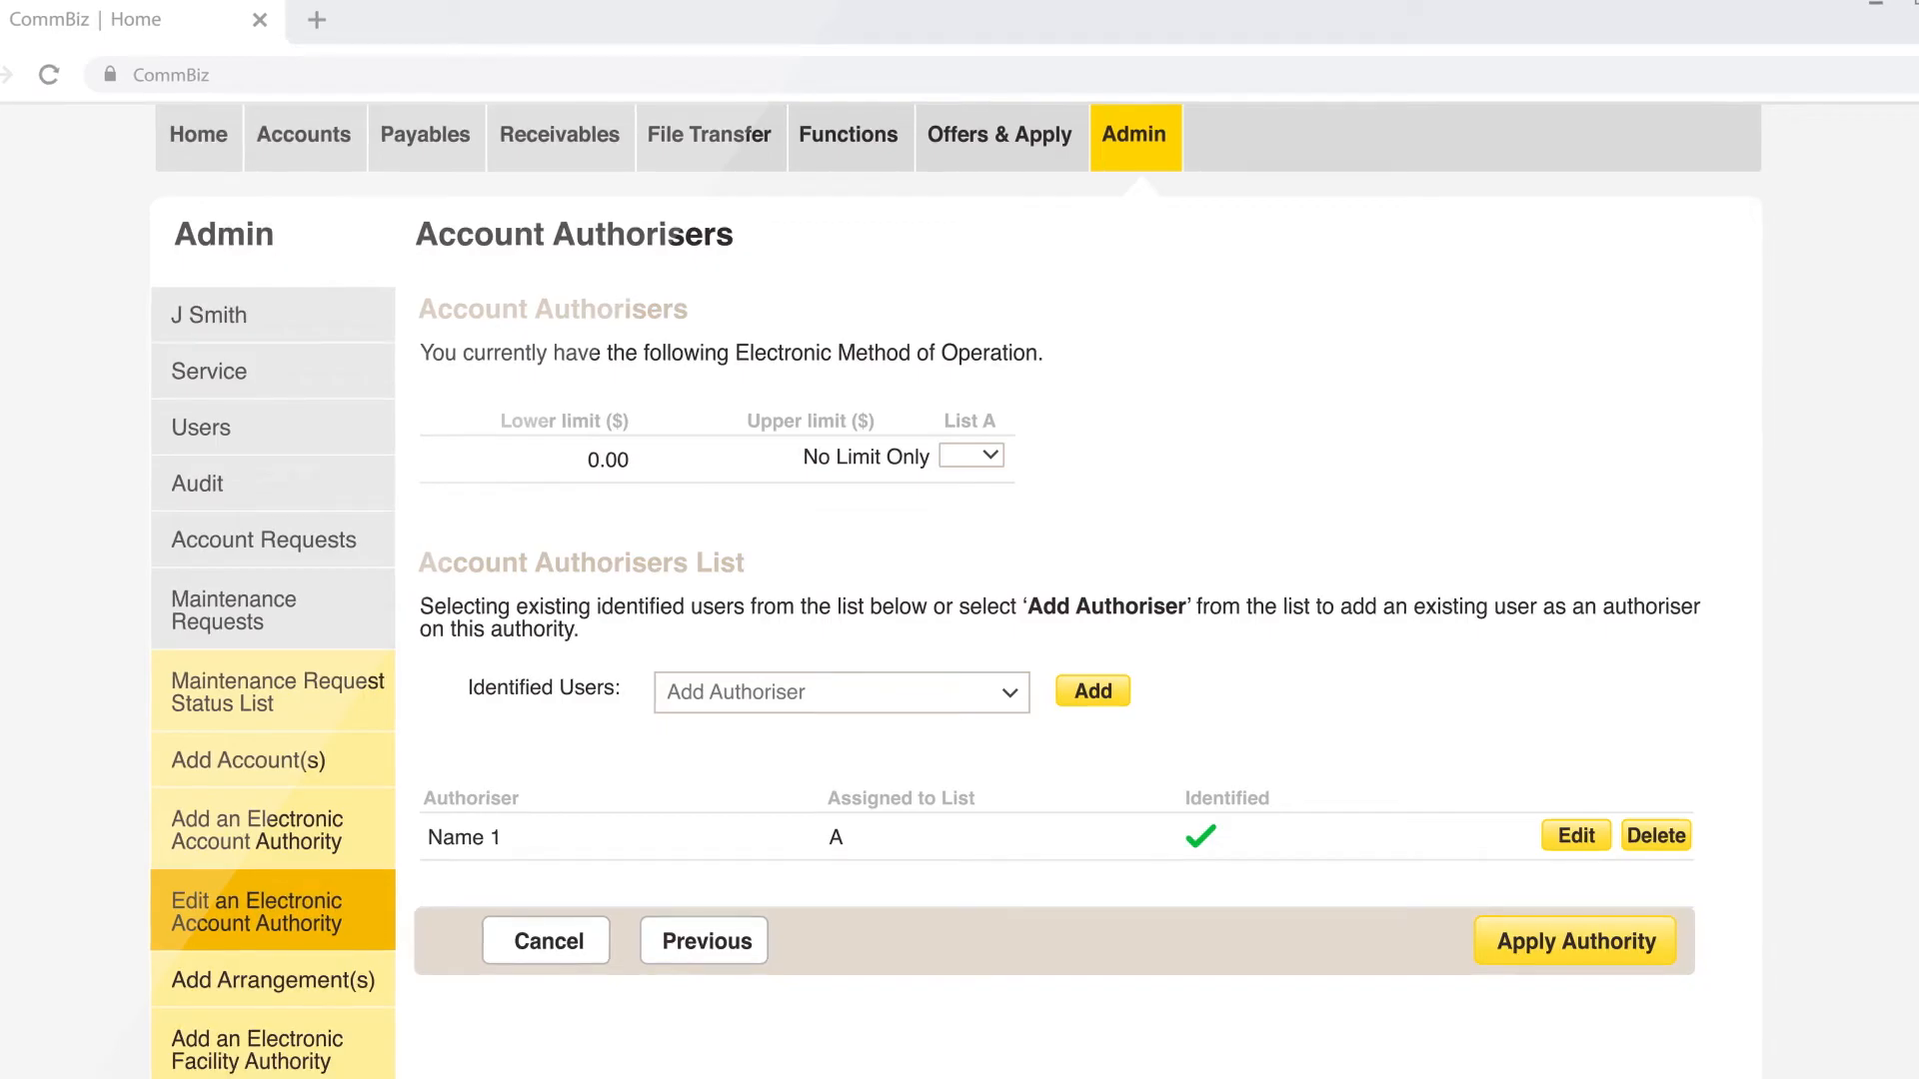
pyautogui.scroll(-3)
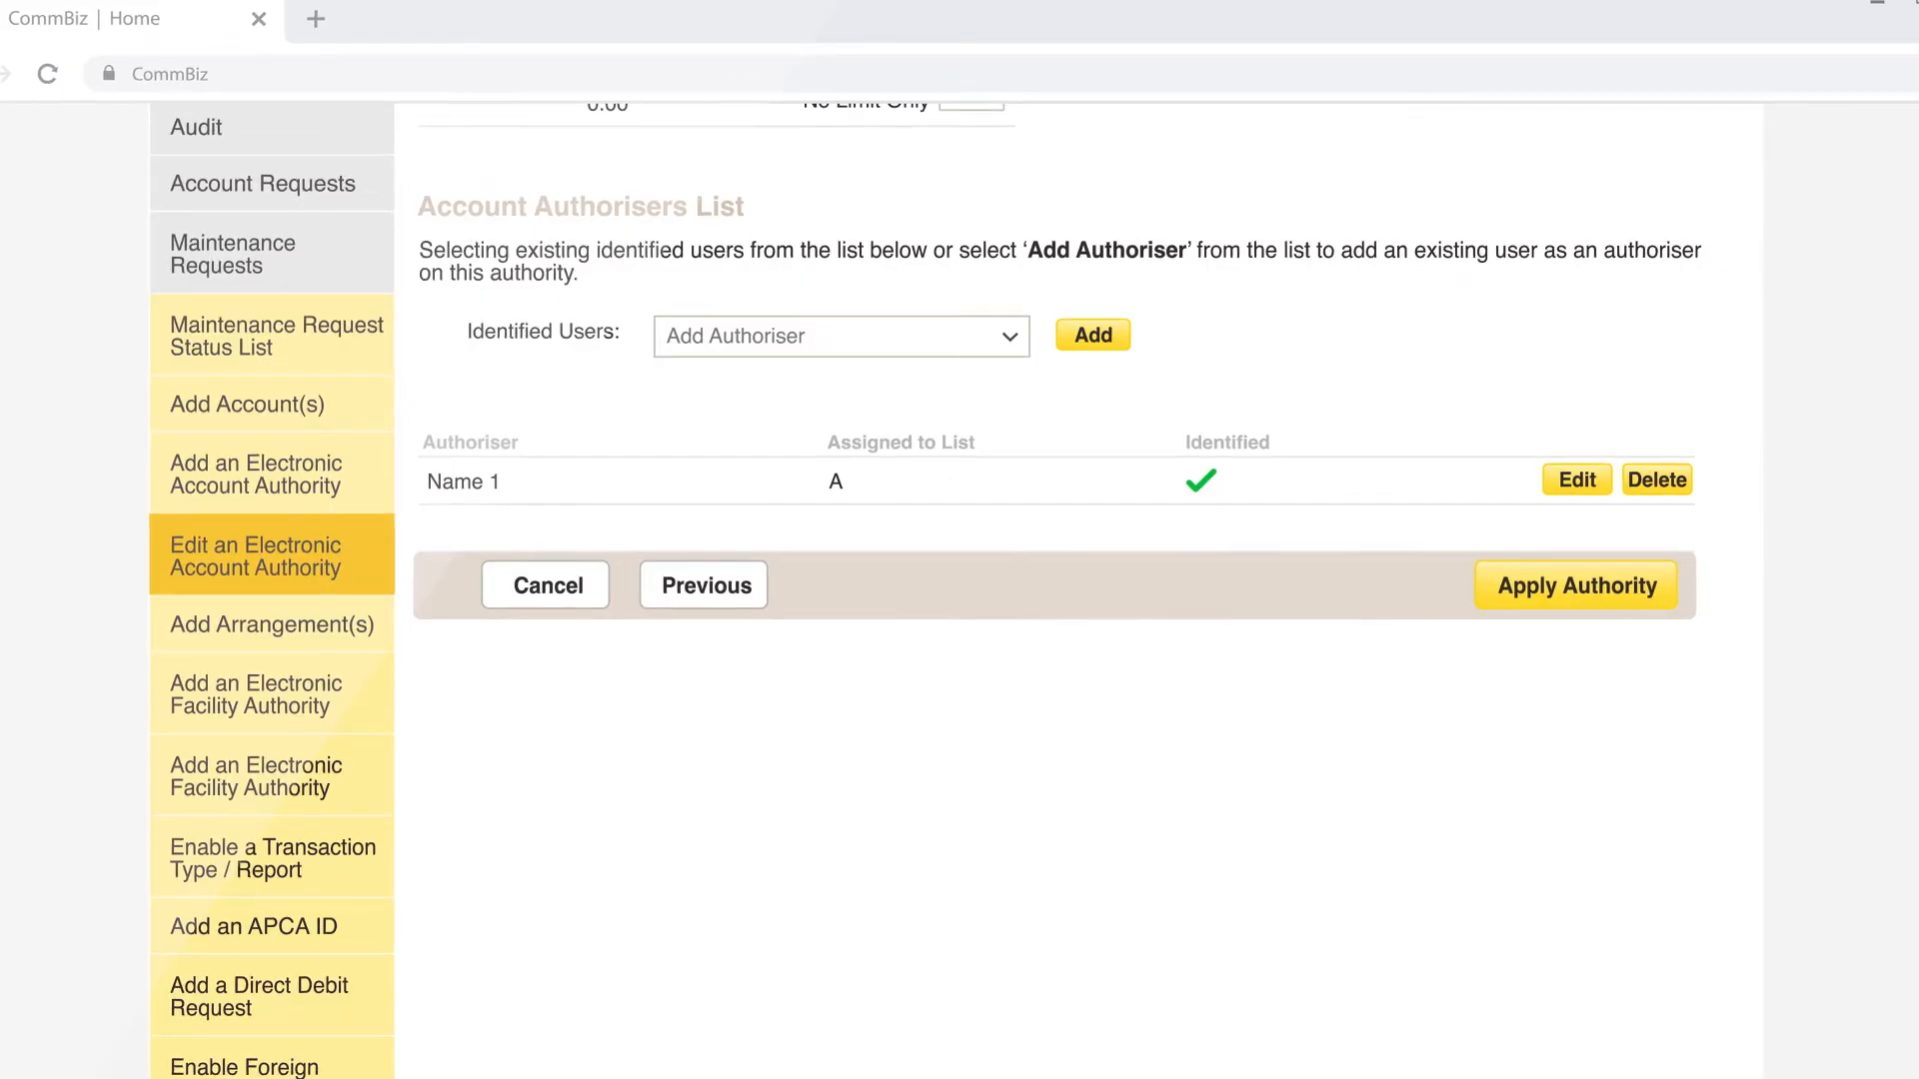
pyautogui.click(1574, 585)
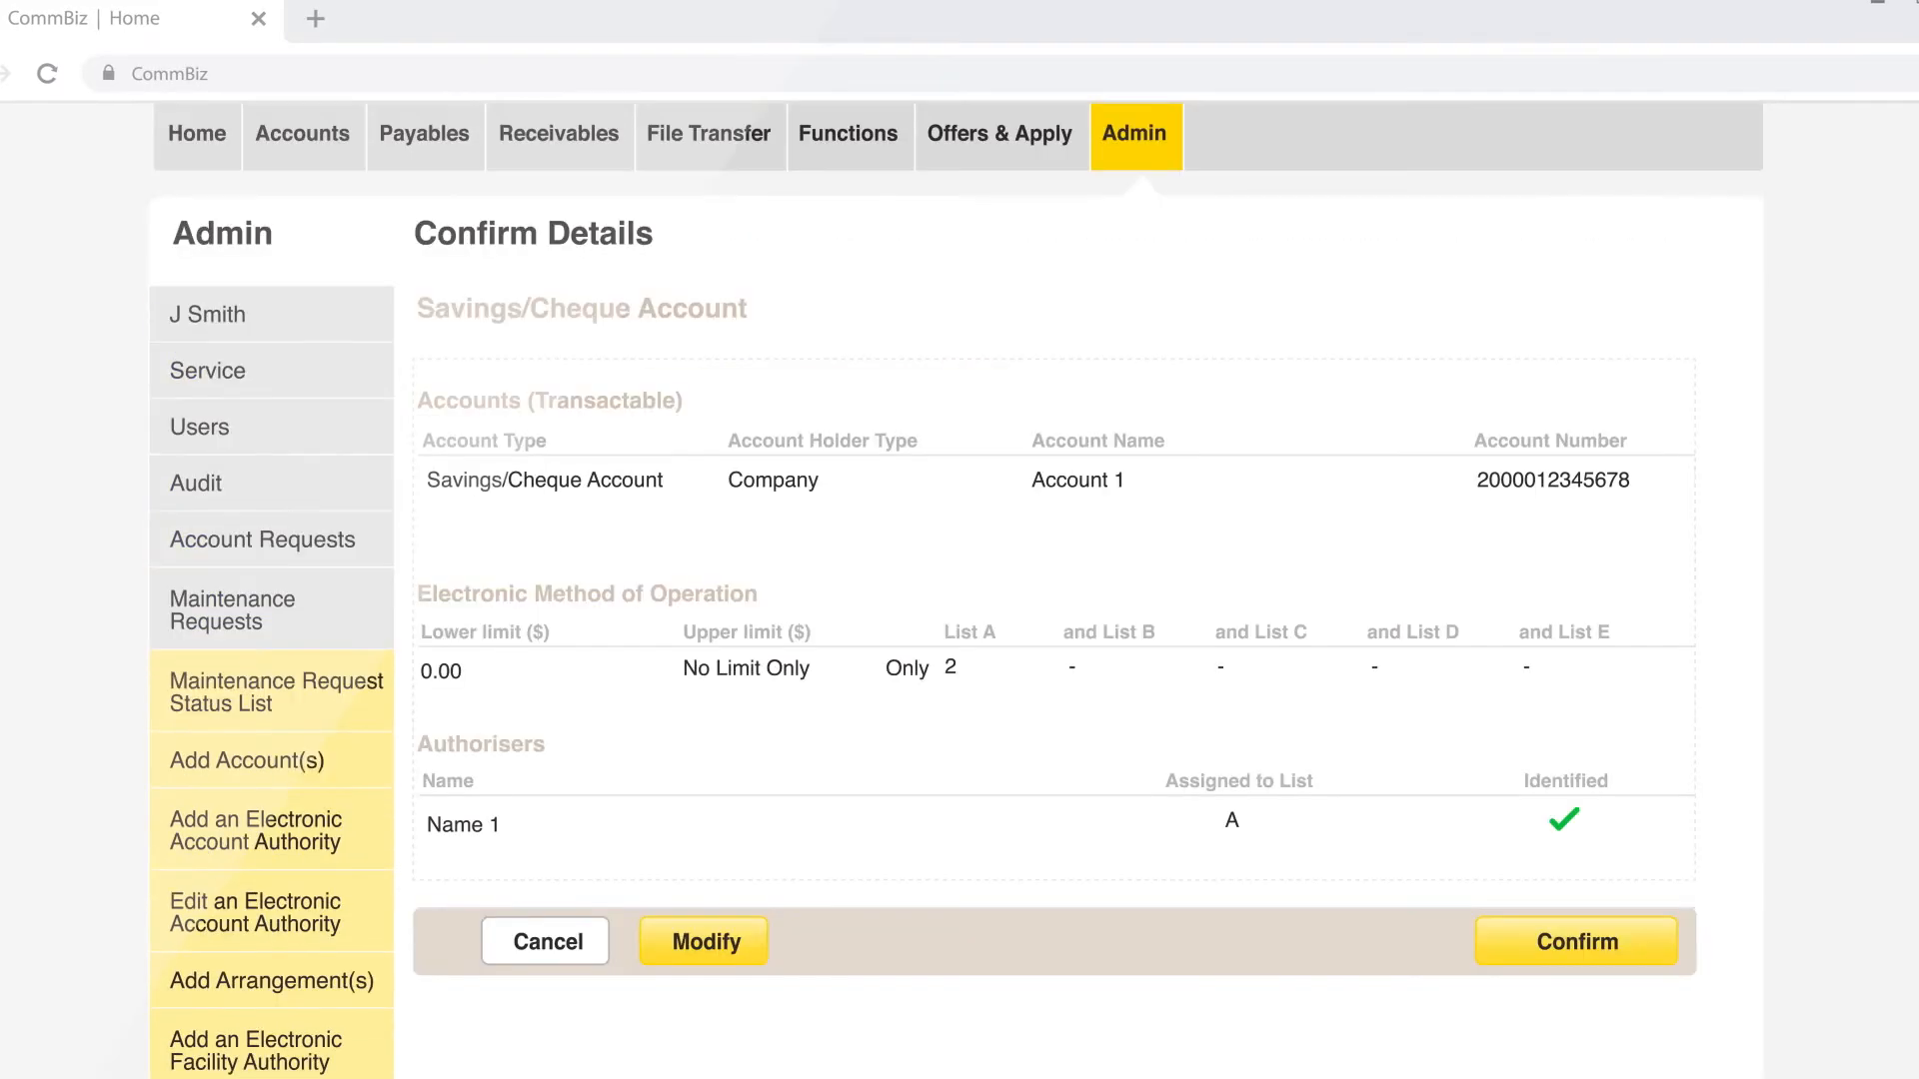
# Confirm the account and authority details, then go back Home.
pyautogui.click(1575, 941)
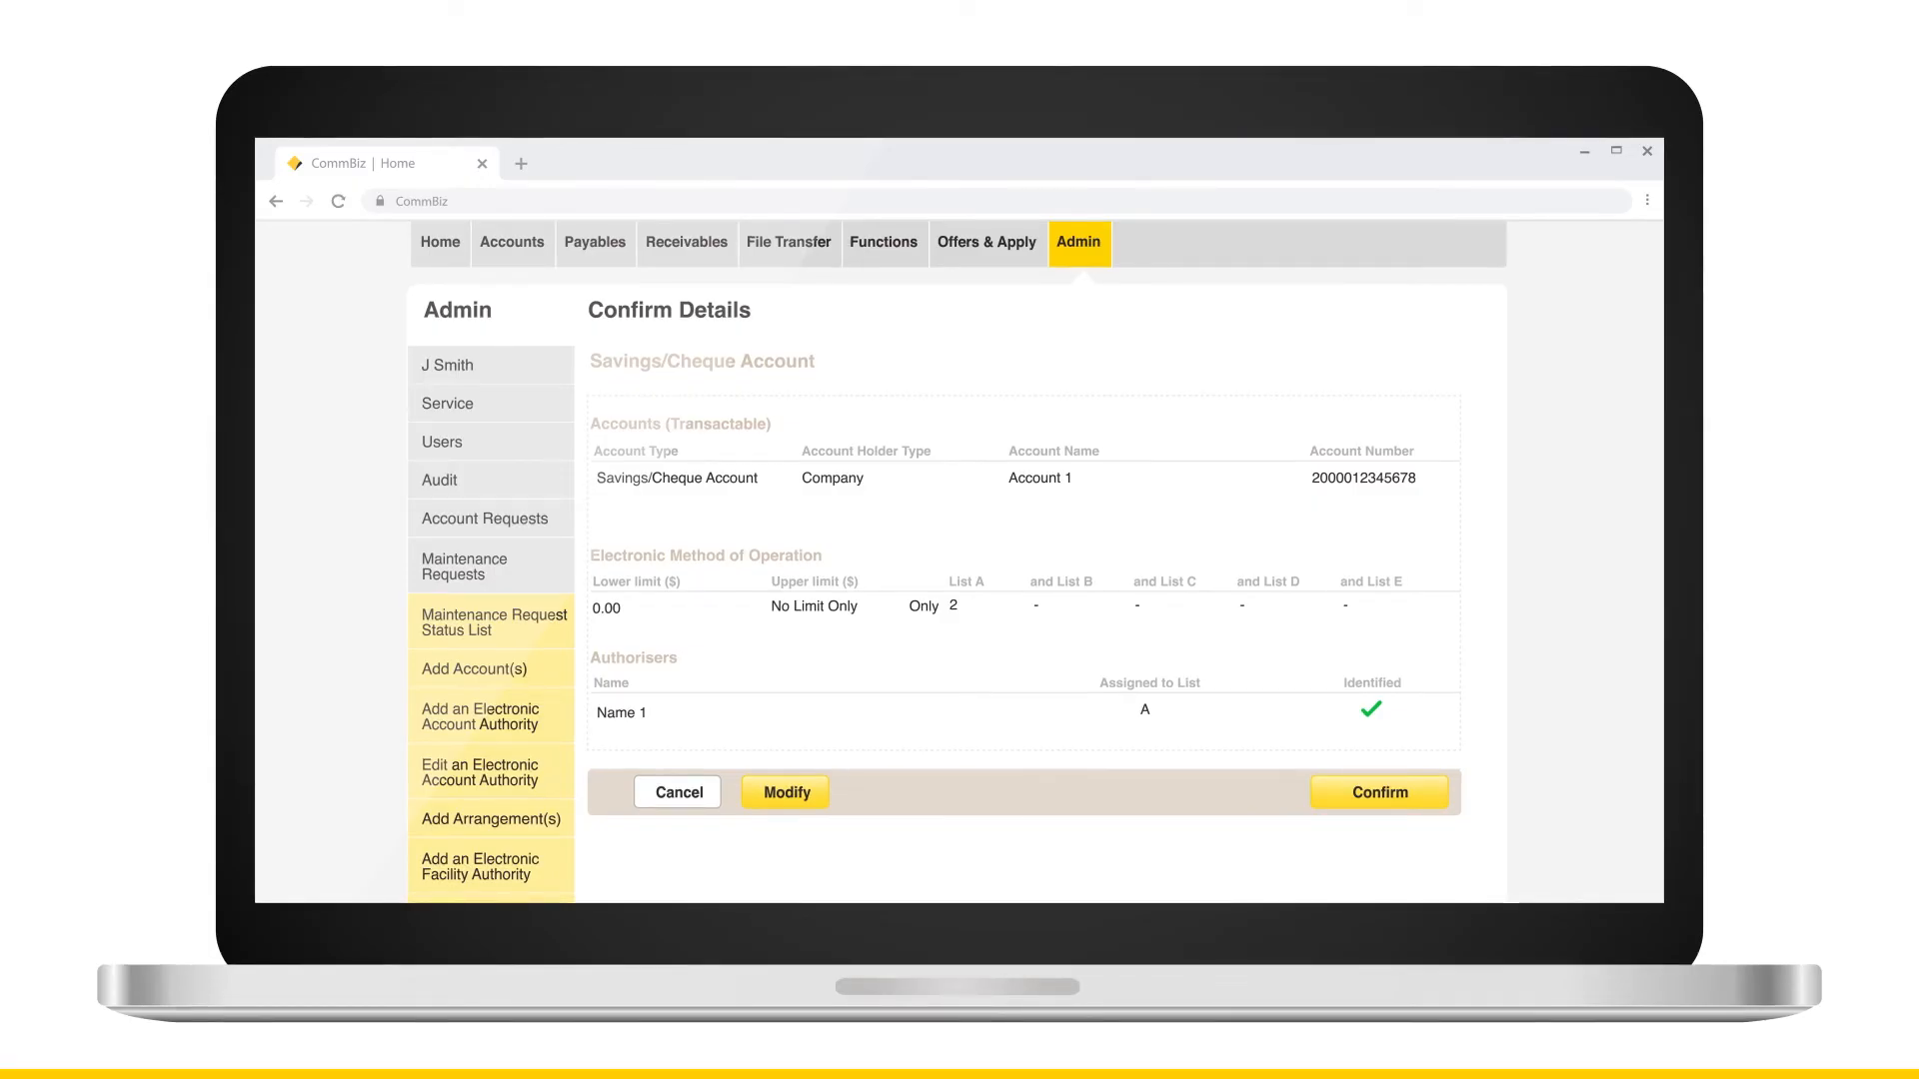
pyautogui.click(1379, 792)
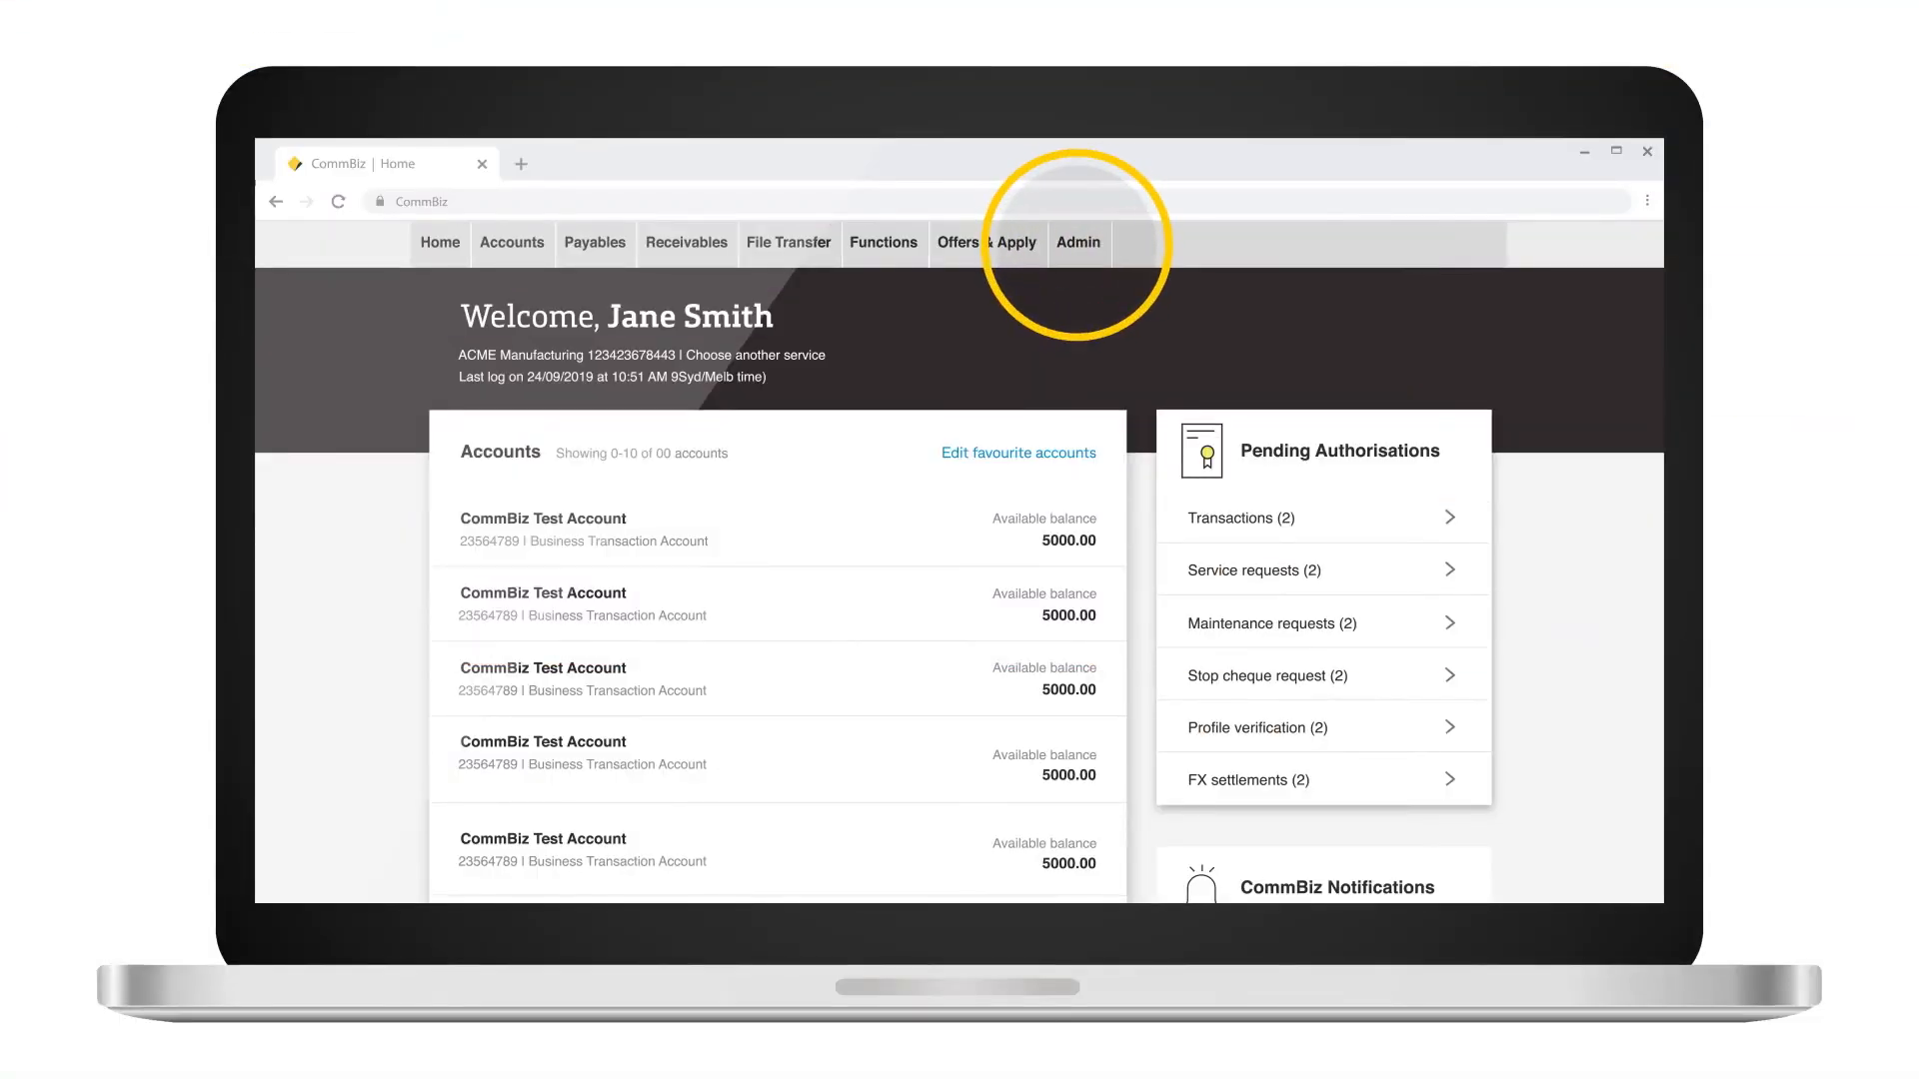
# Open Admin > Maintenance Requests > Edit an Electronic Account Authority and tick Account 1.
pyautogui.click(1077, 242)
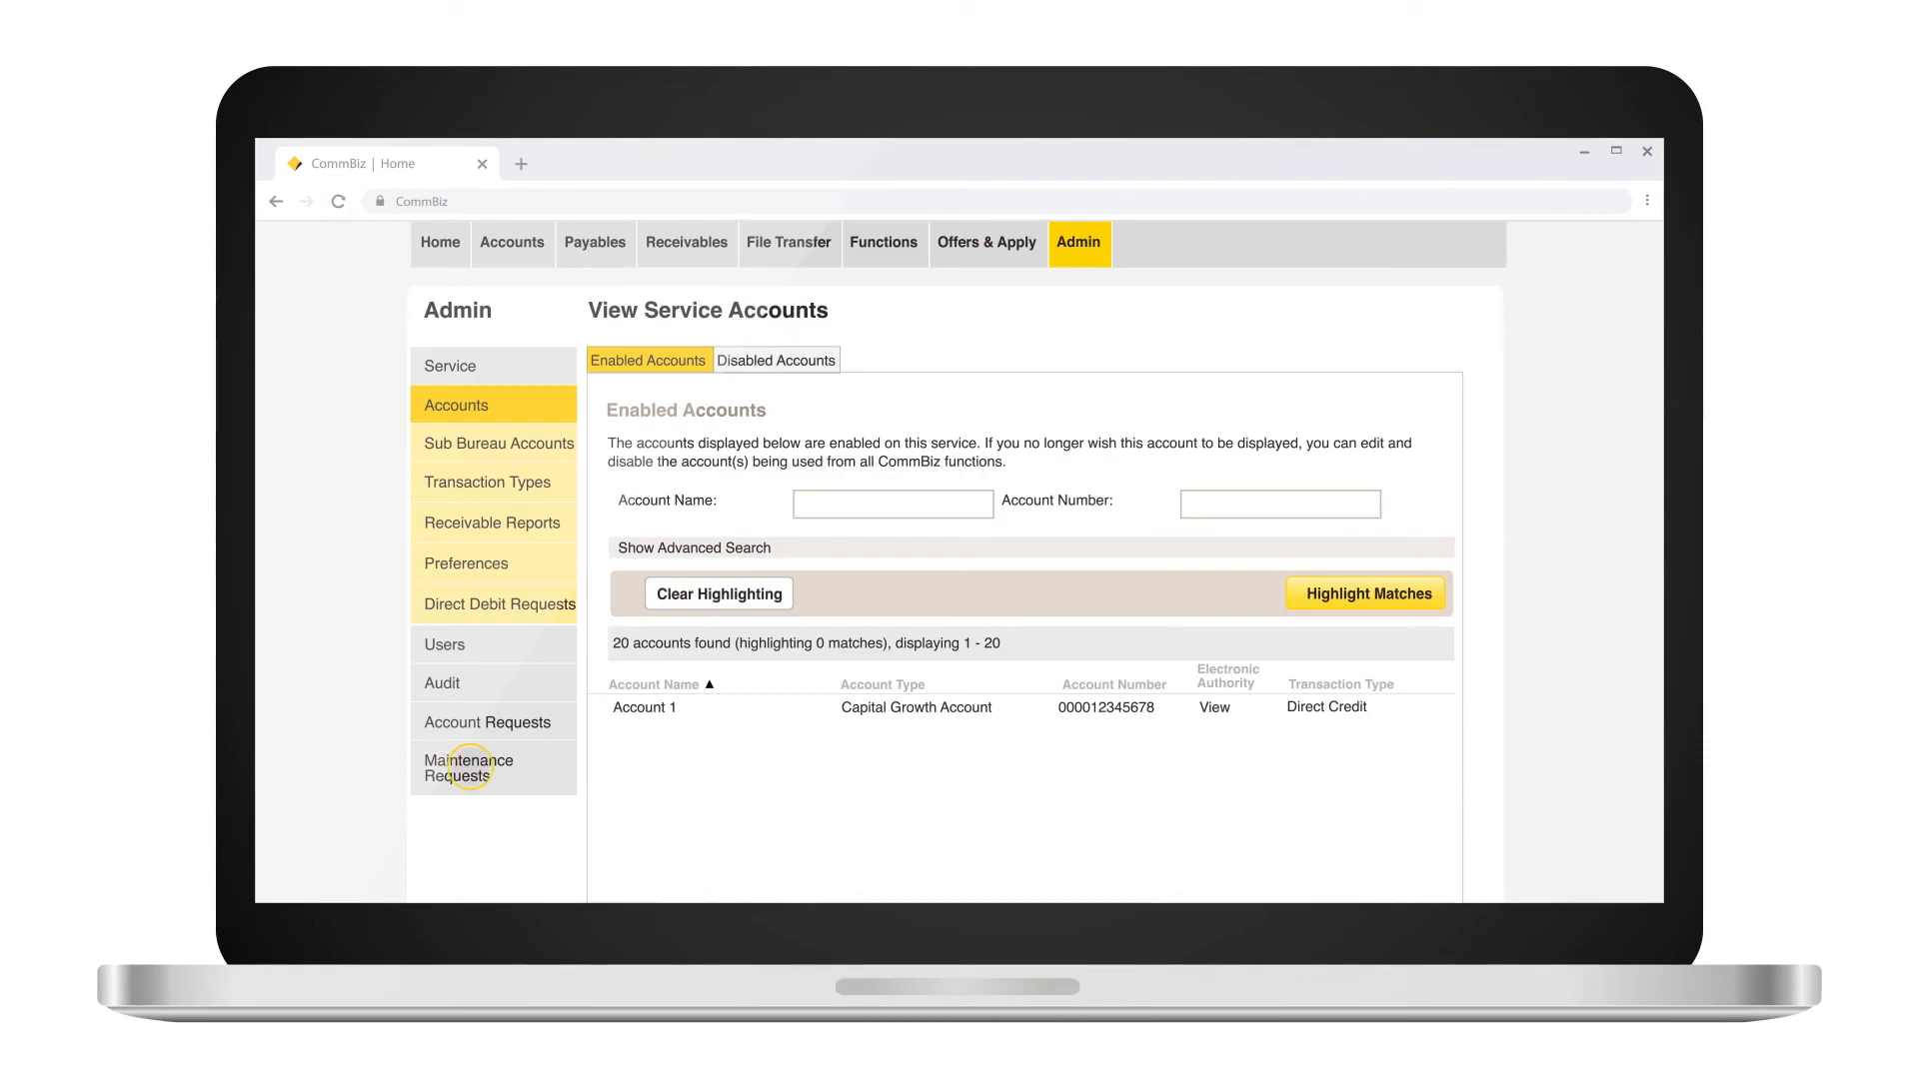
pyautogui.click(469, 768)
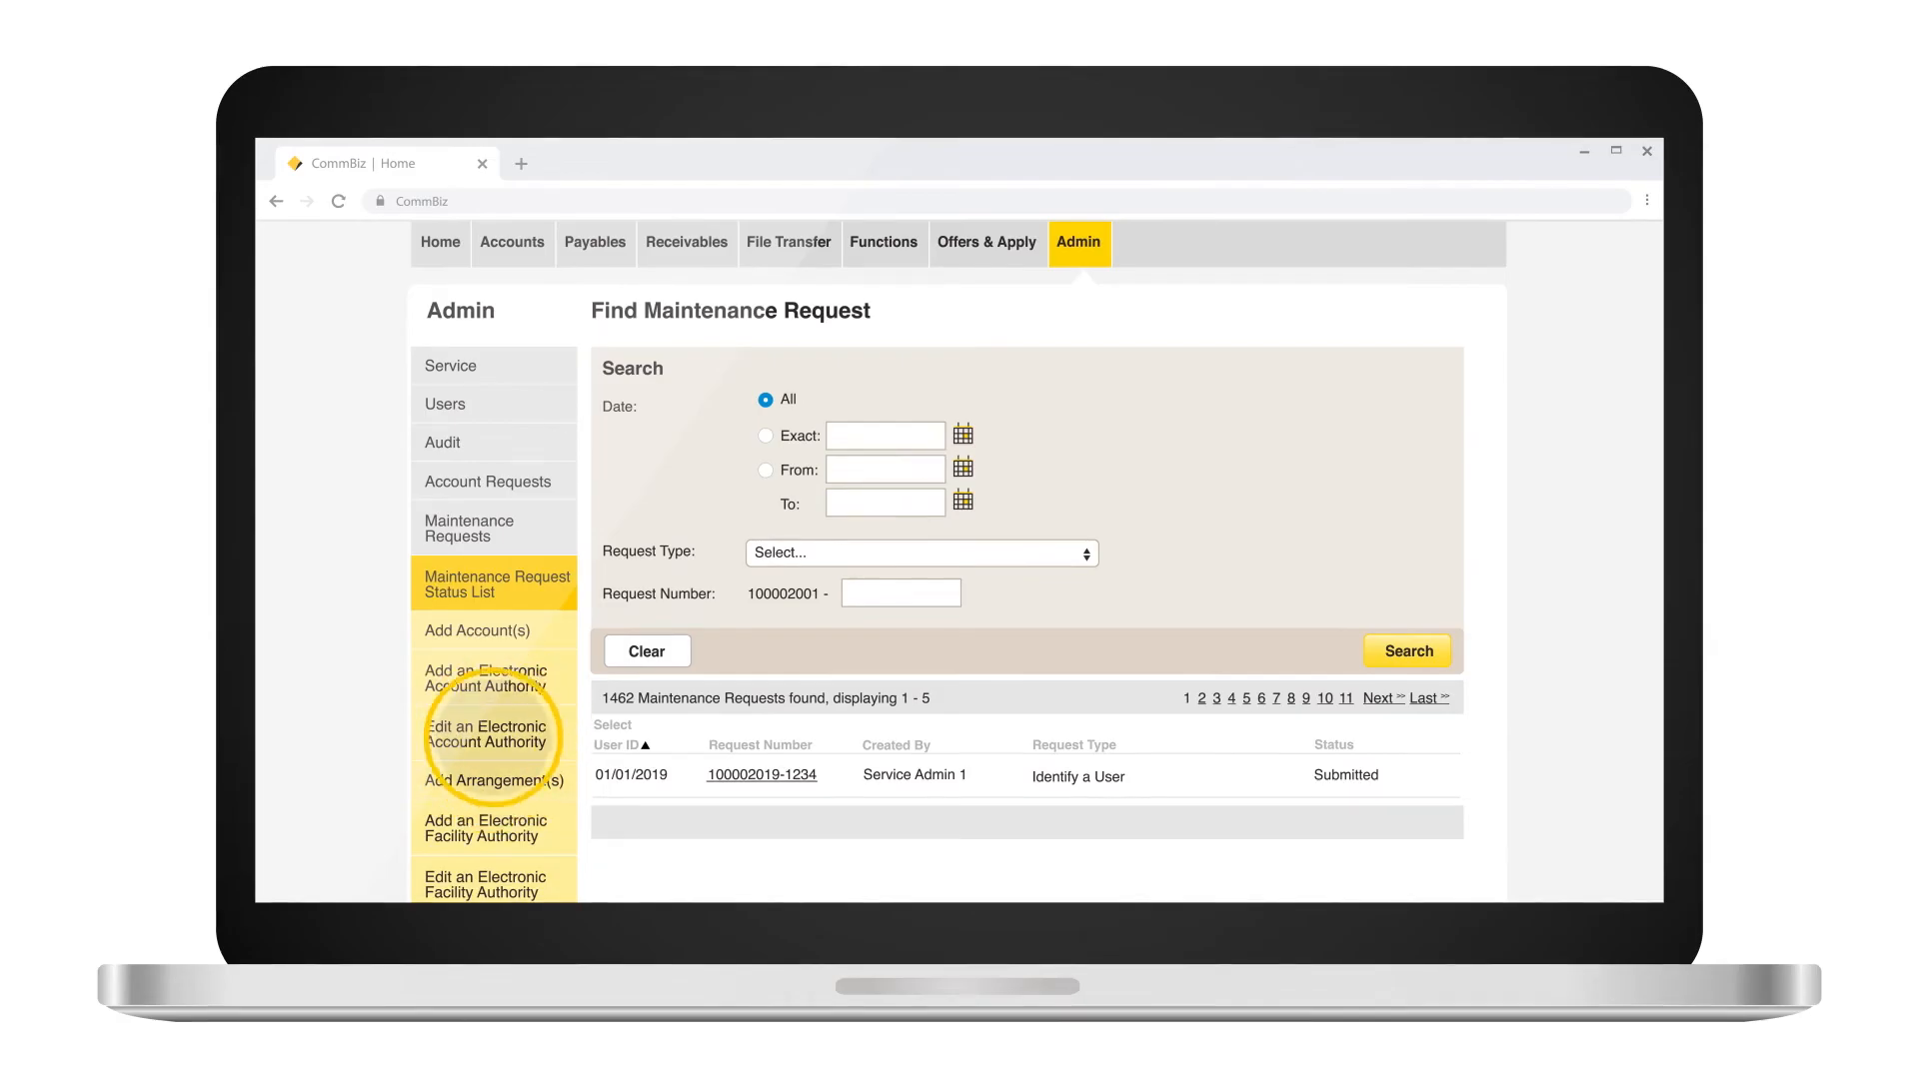
pyautogui.click(485, 735)
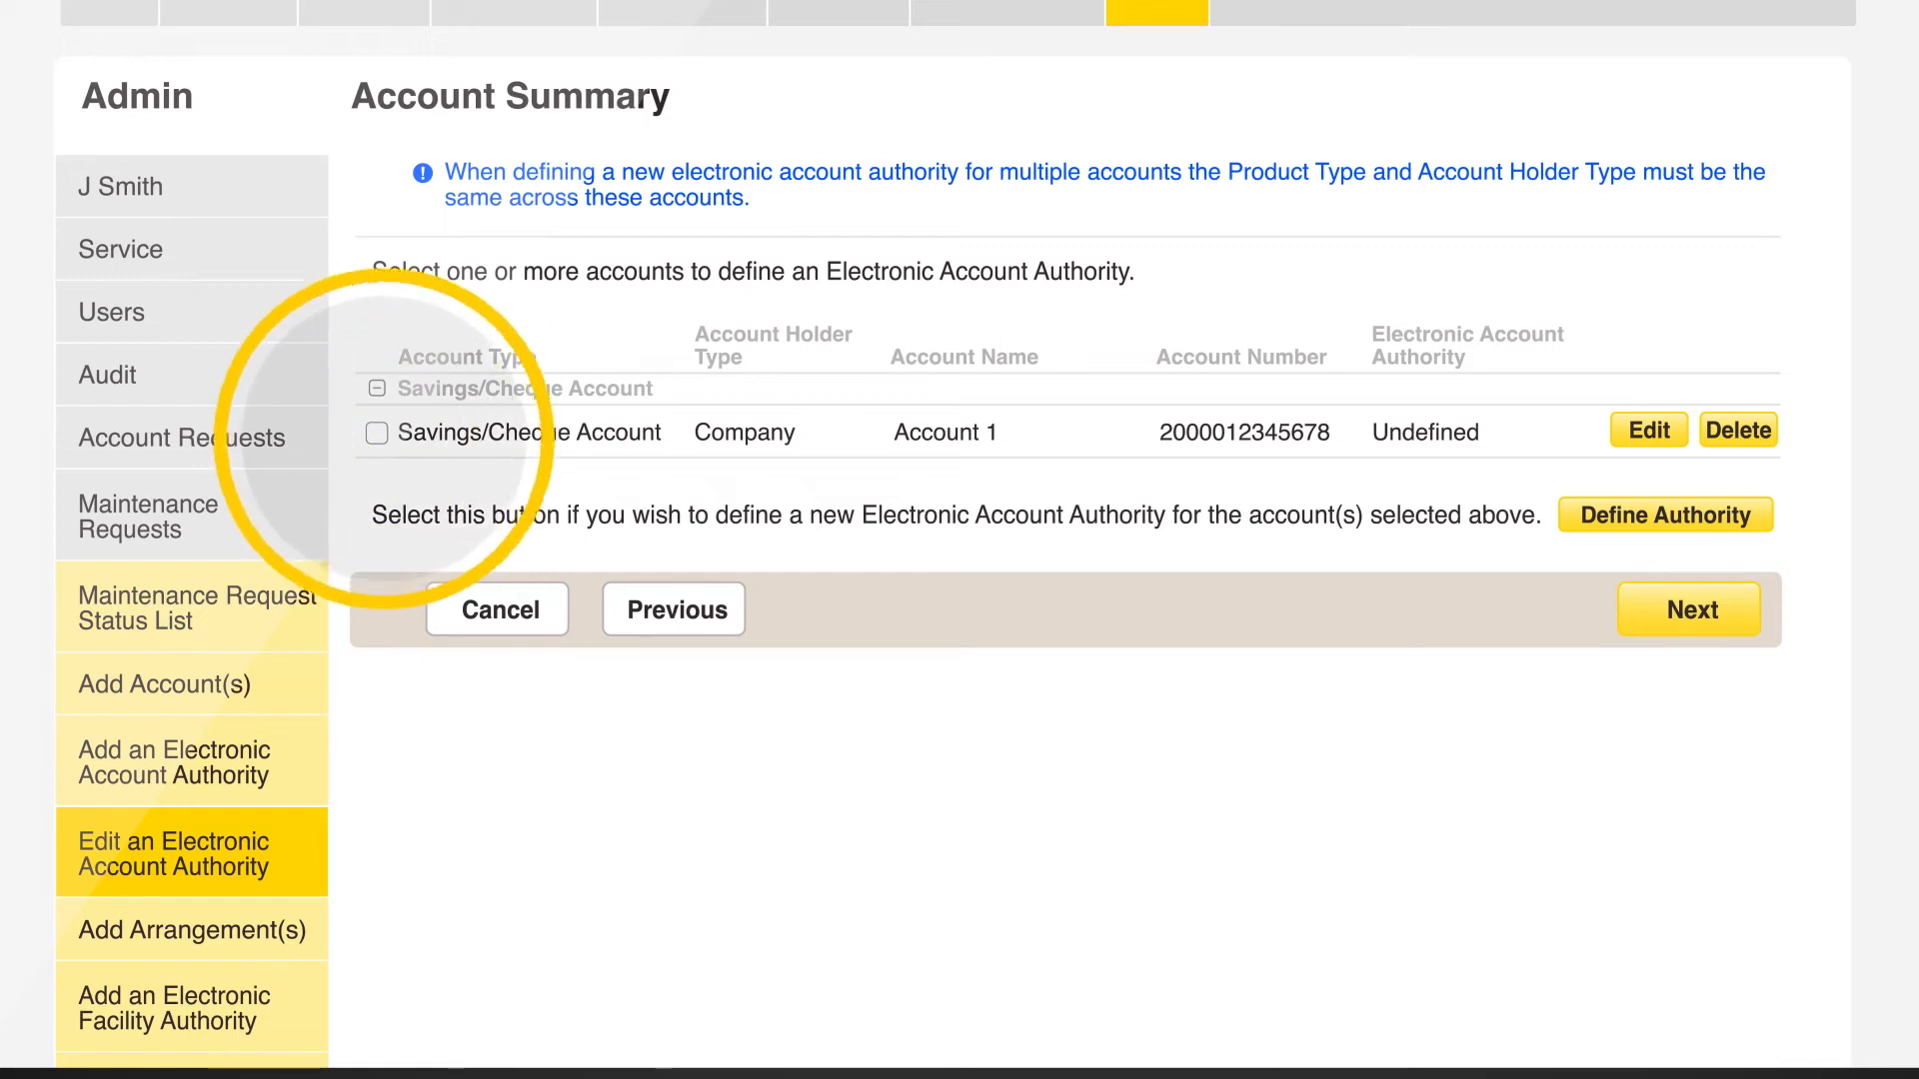
pyautogui.click(377, 431)
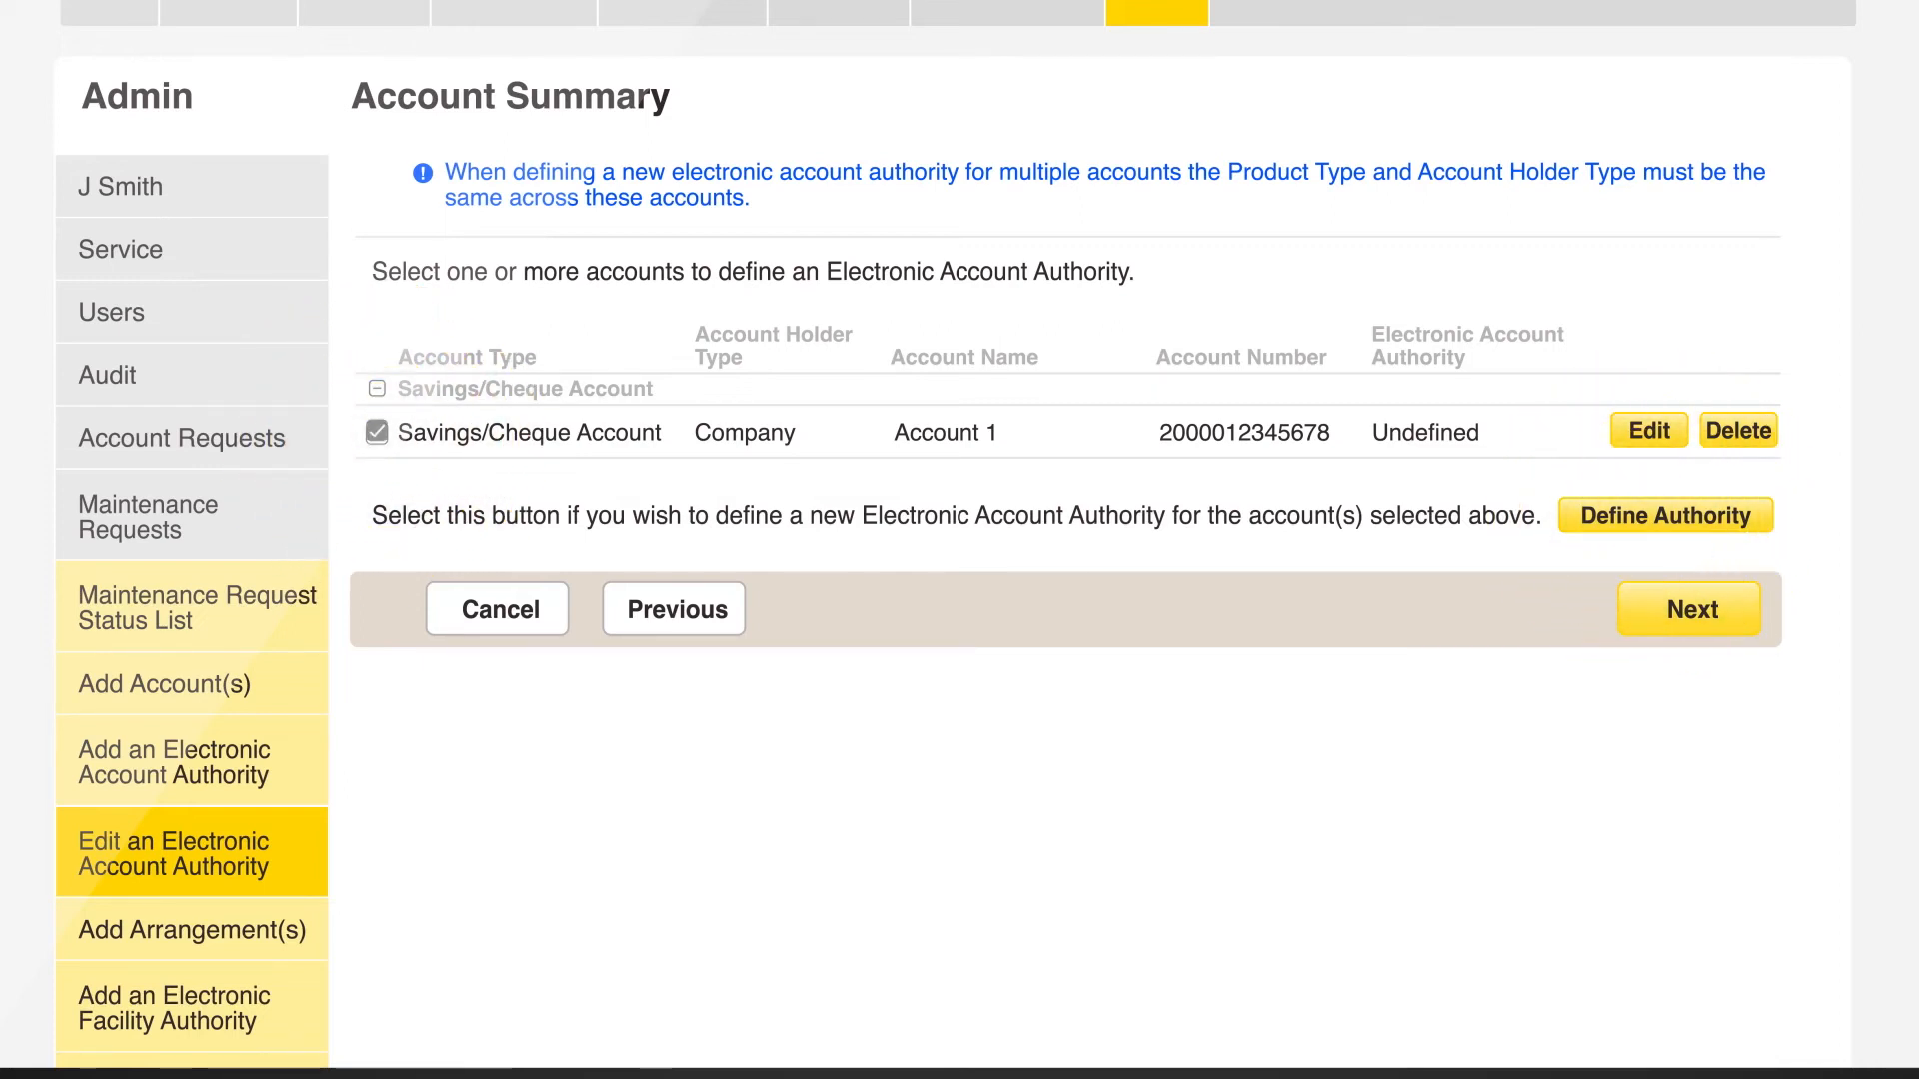
# Define a new authority for Account 1, keeping 'One authoriser required'.
pyautogui.click(1664, 513)
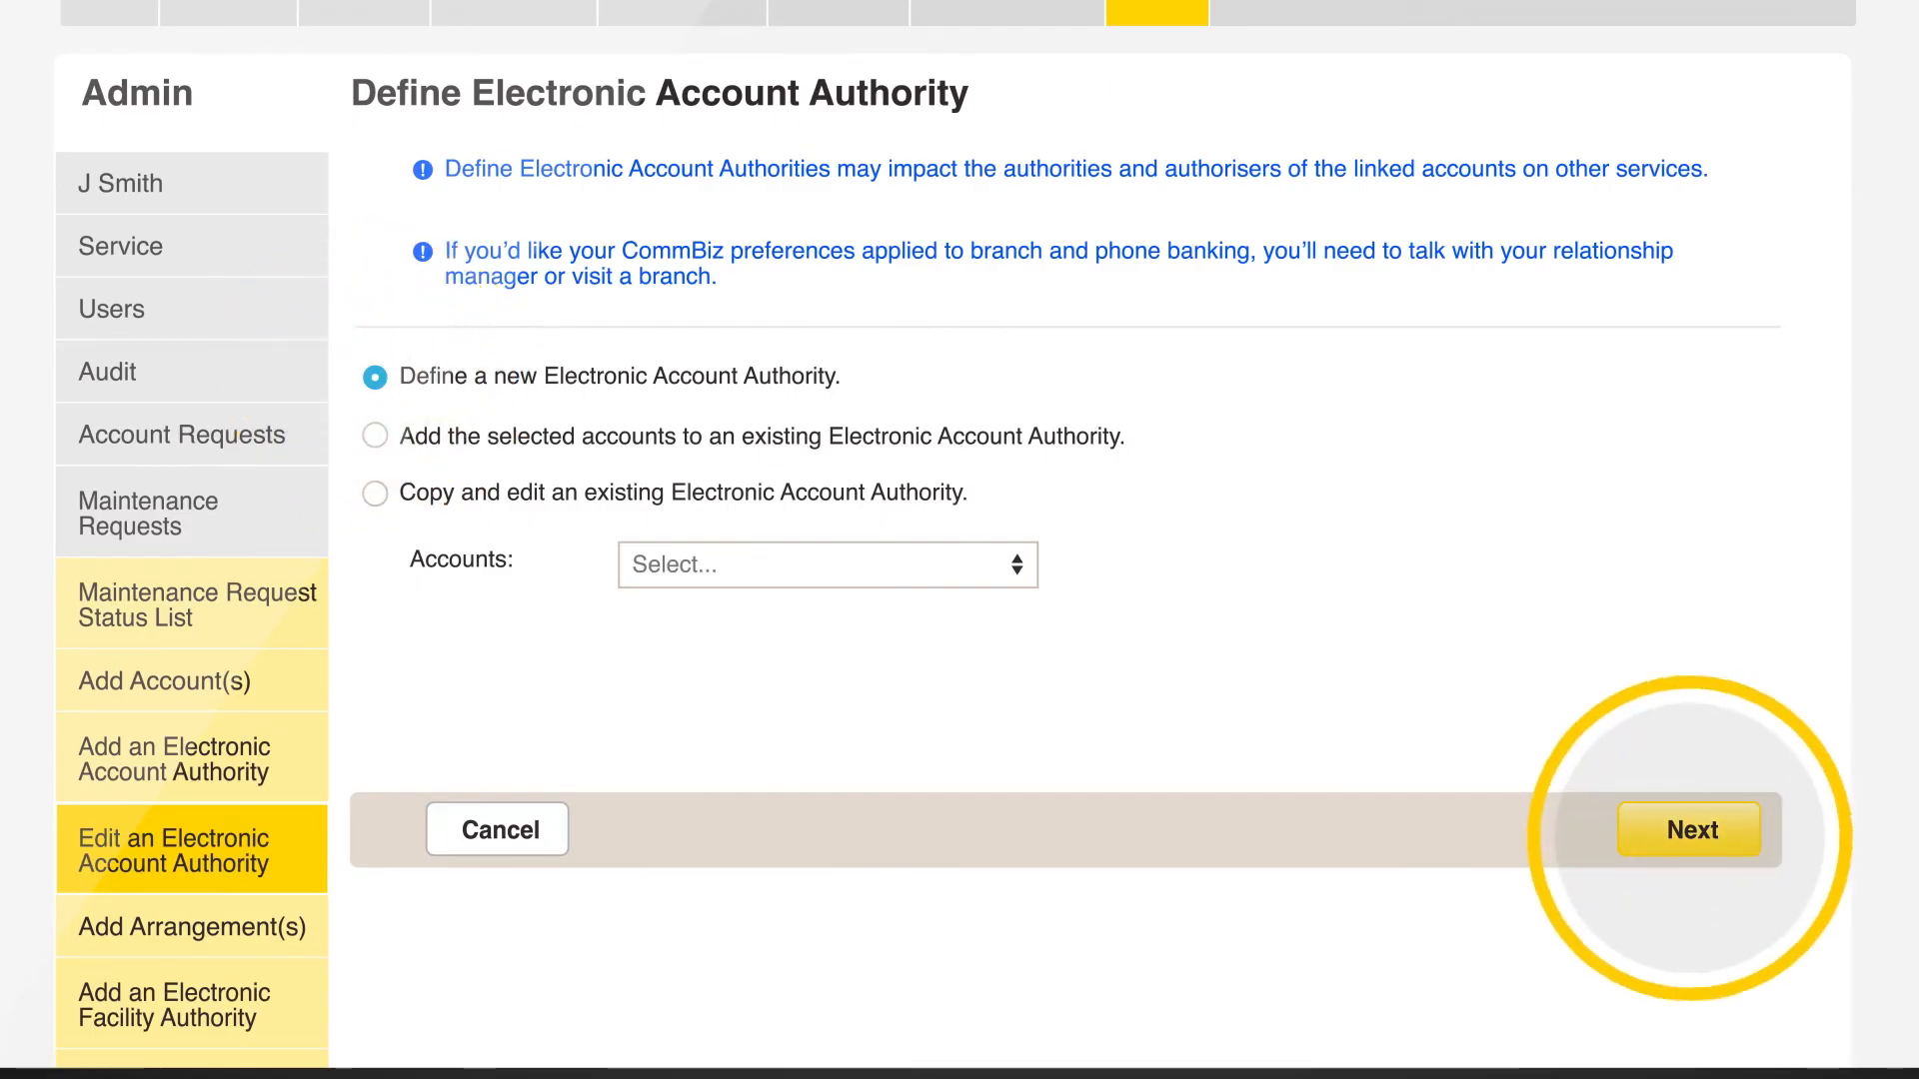
pyautogui.click(1688, 829)
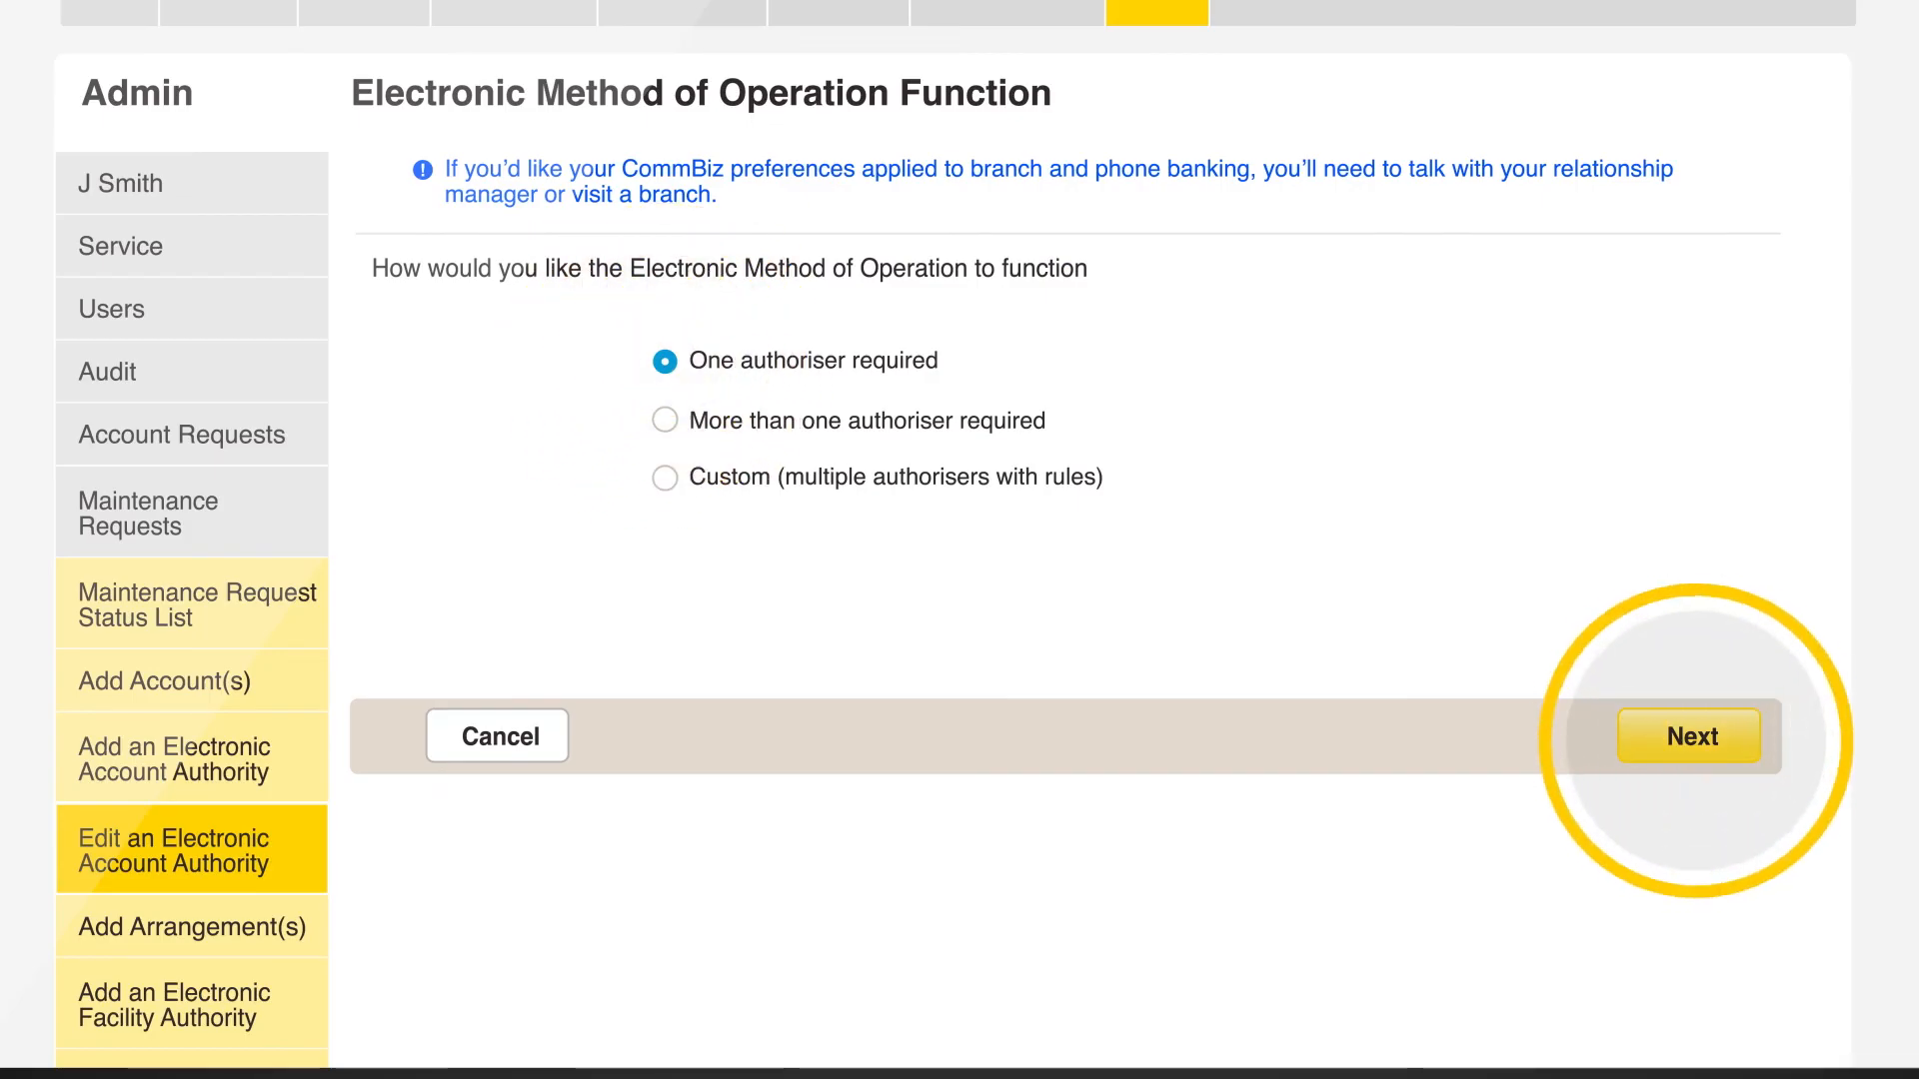
pyautogui.click(1691, 736)
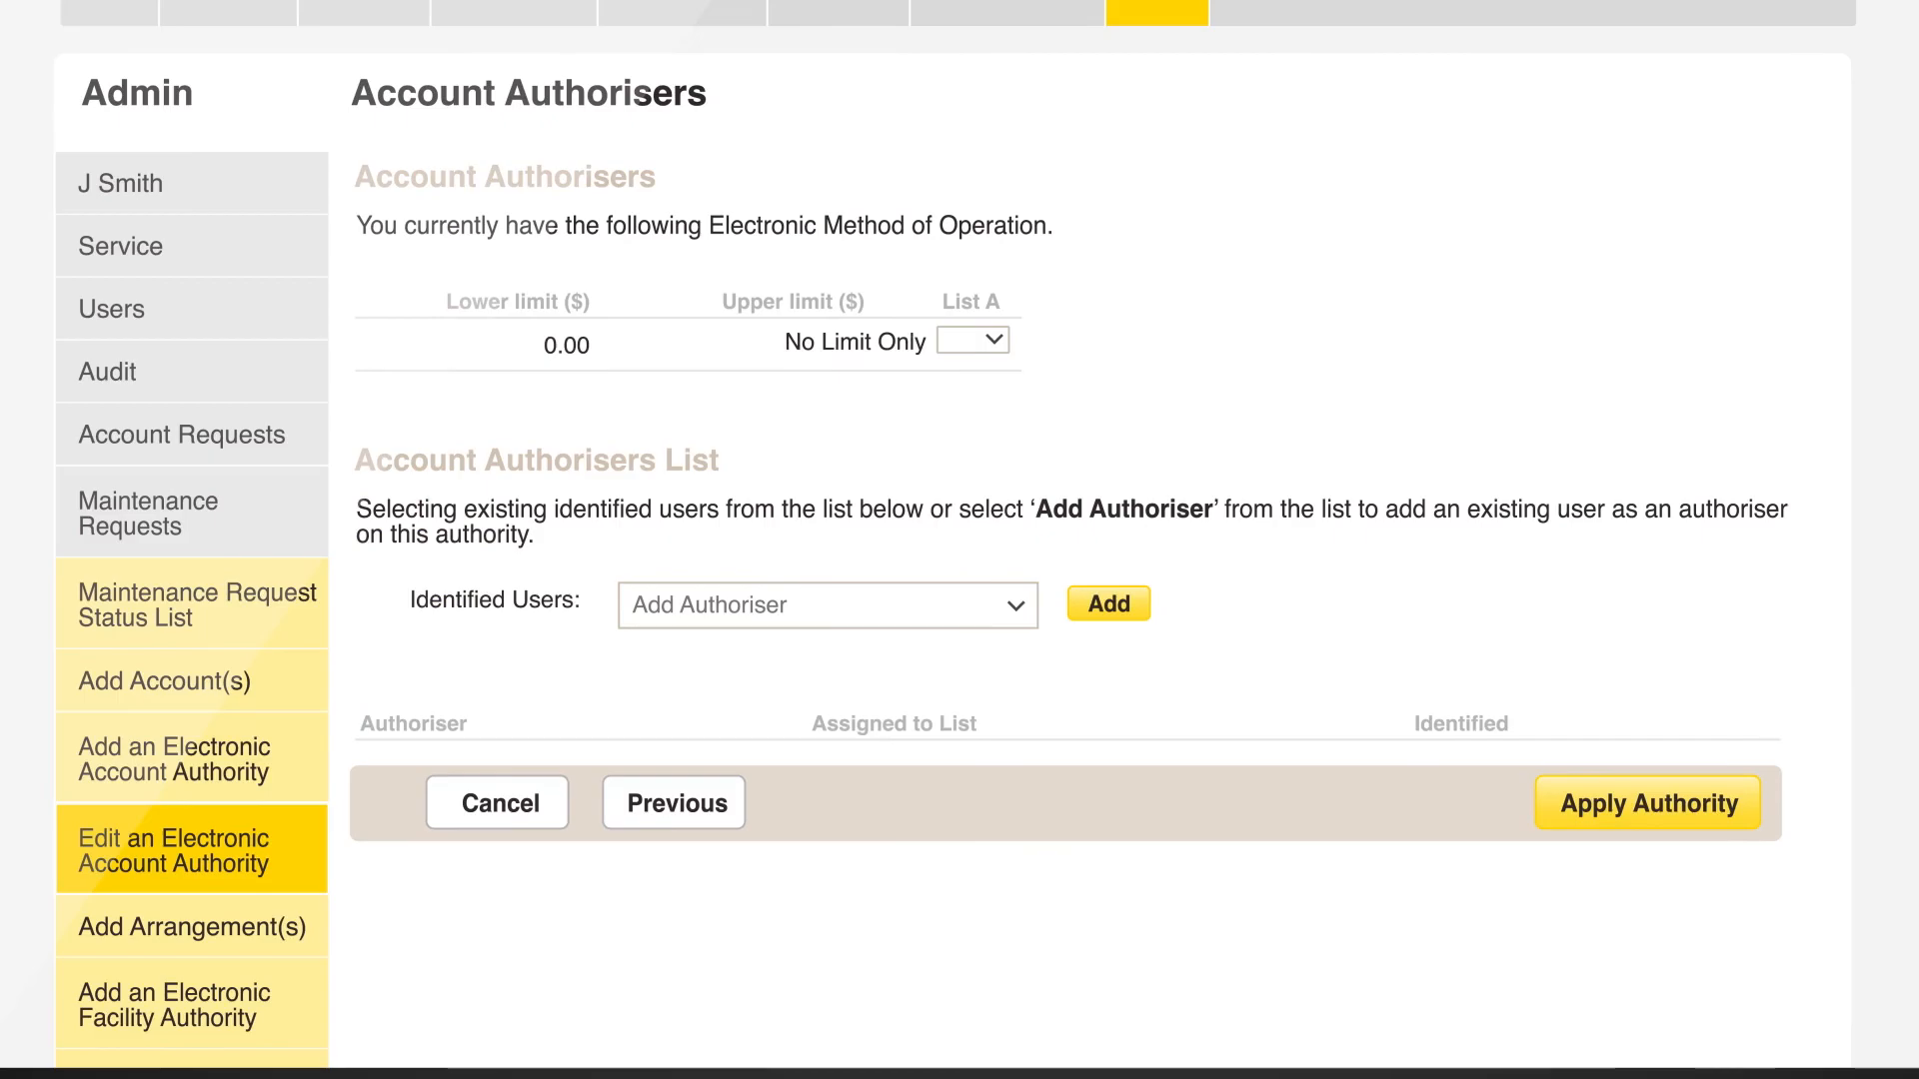
# Add Name 1 from Identified Users and apply the authority to Account 1.
pyautogui.click(827, 604)
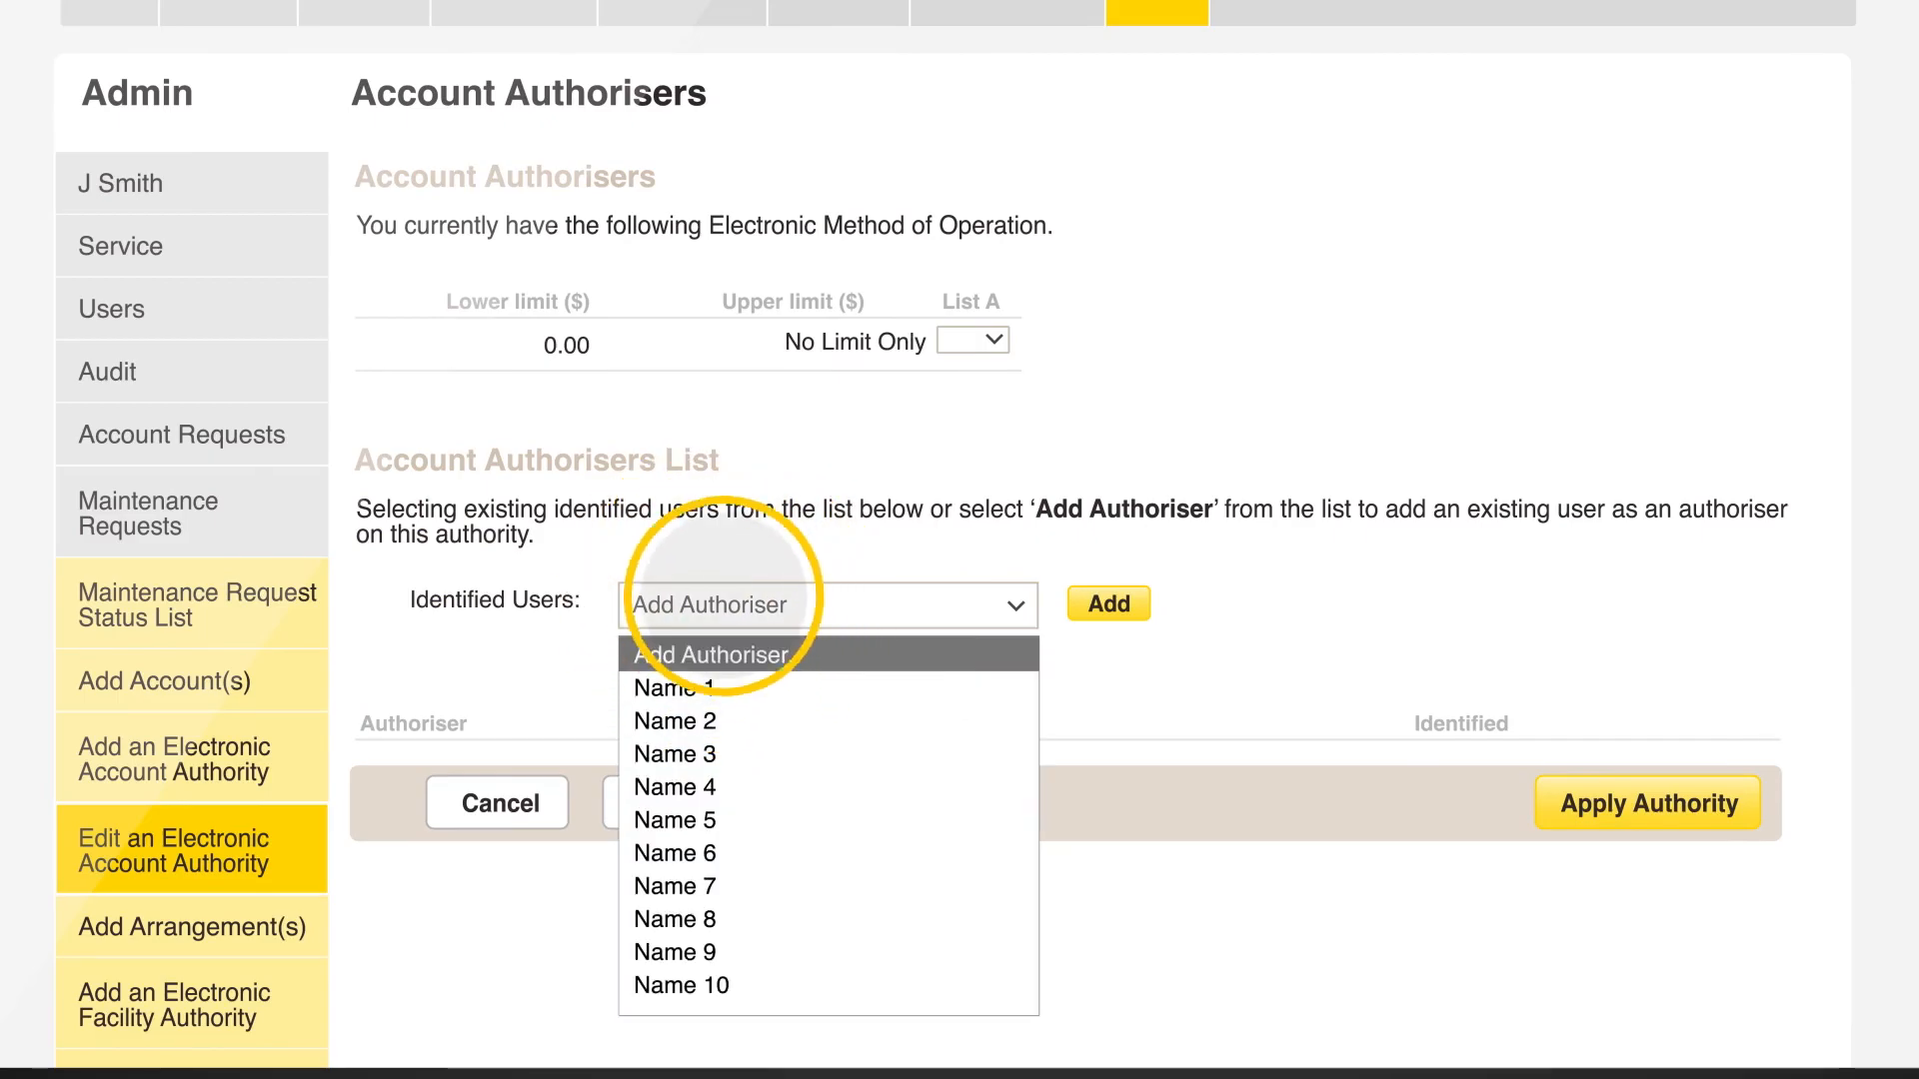
pyautogui.click(674, 687)
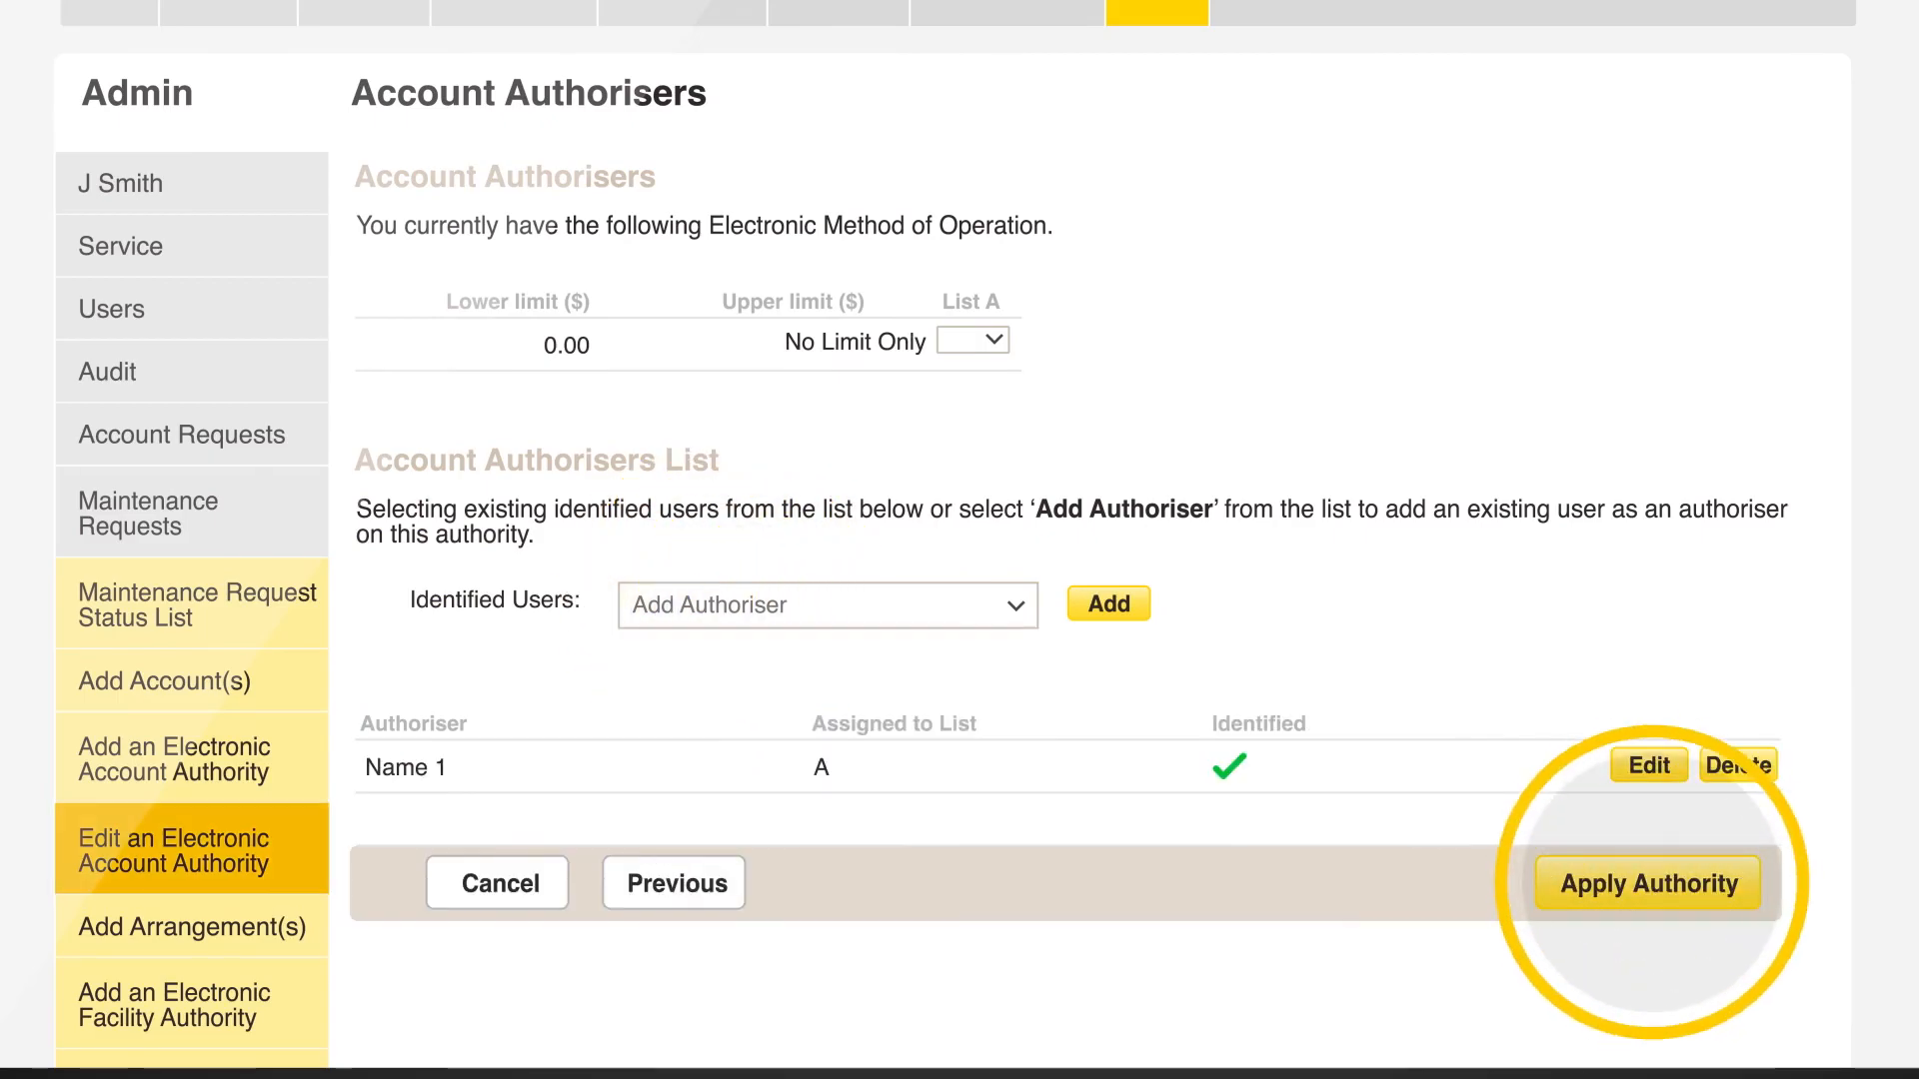
pyautogui.click(1647, 883)
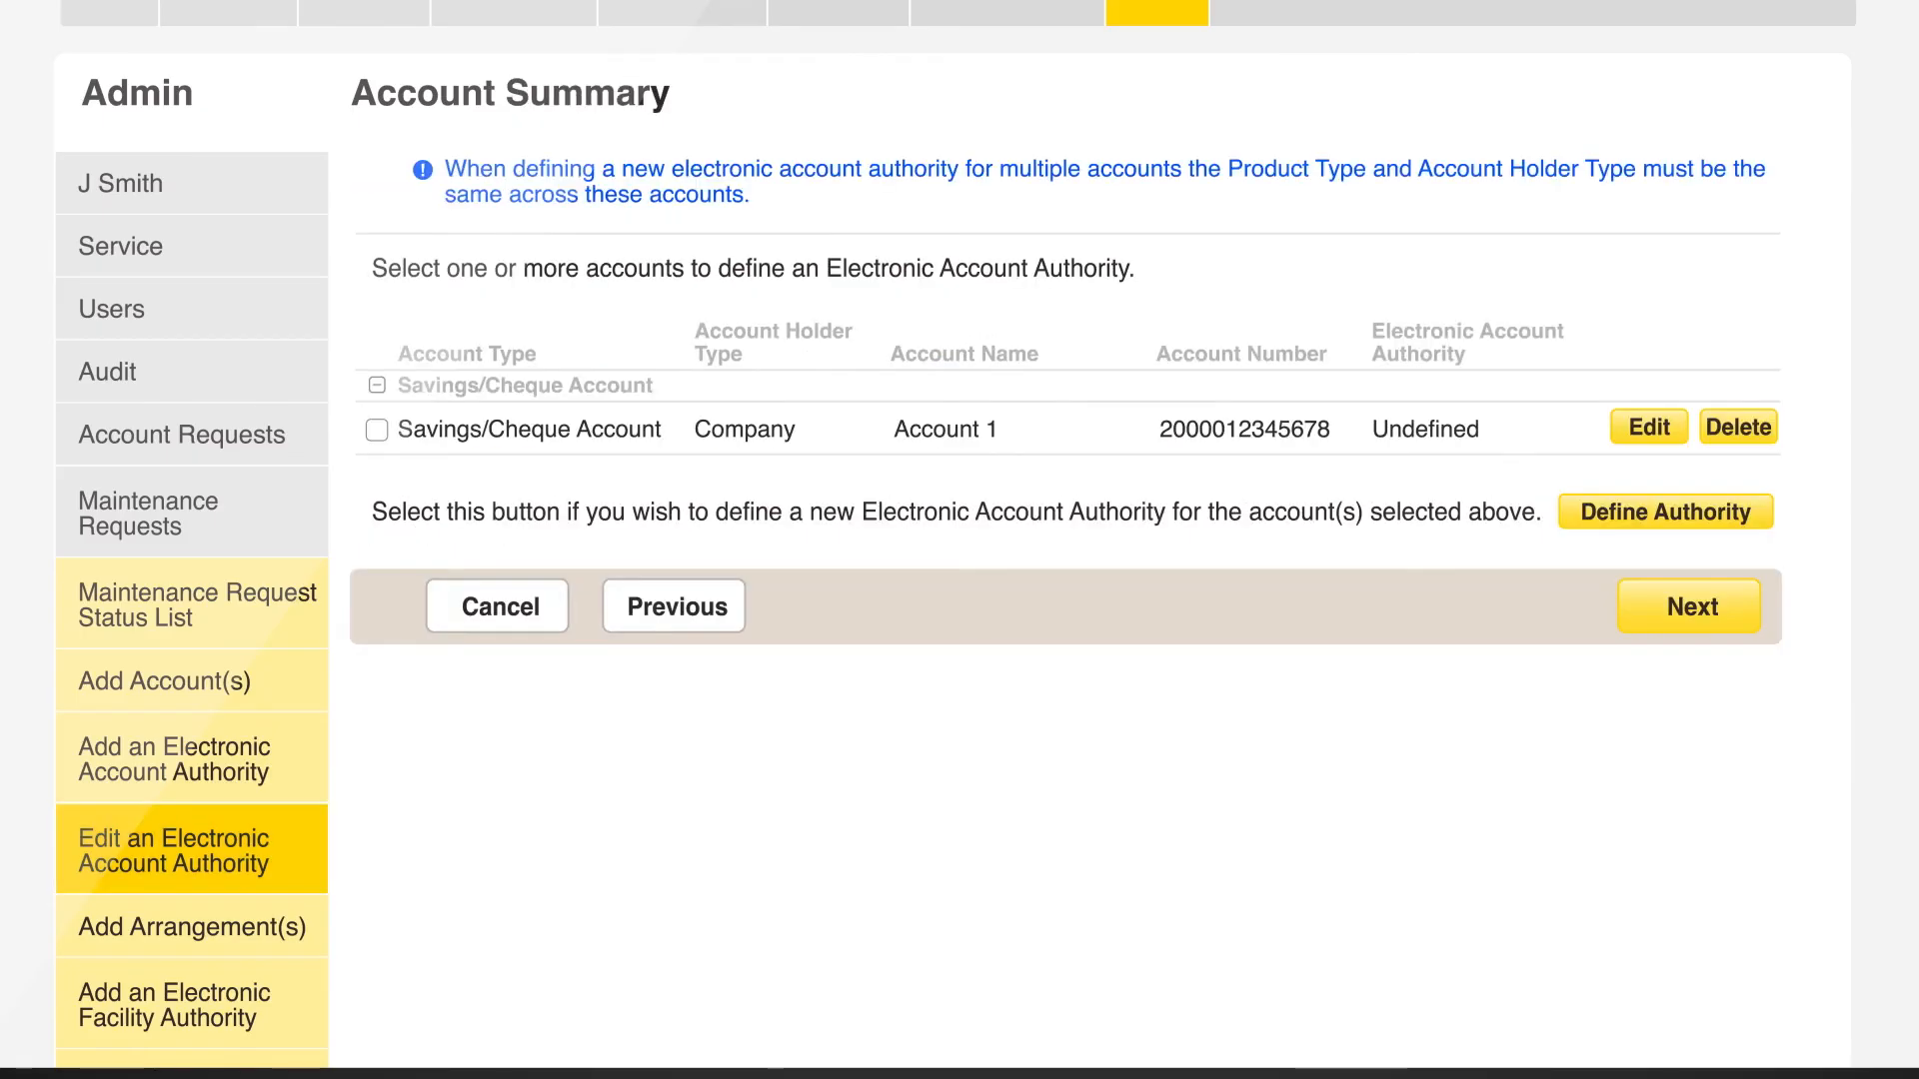